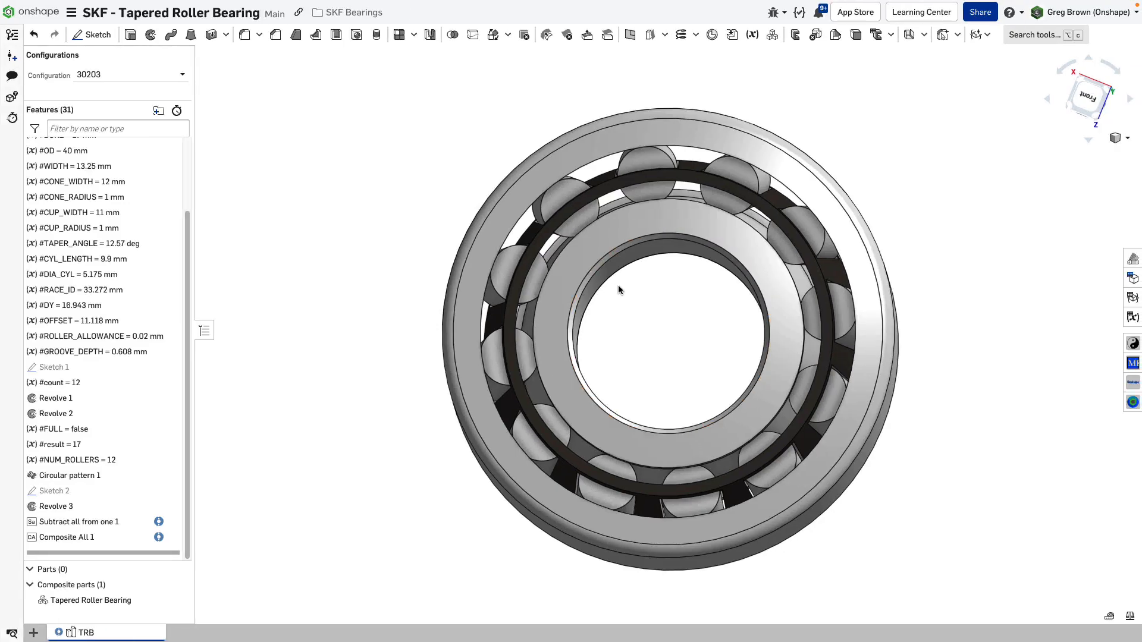
Orbit the bearing through several angles, including side and edge views
{"action": "left_click_drag", "start_coordinate": [620, 290], "coordinate": [672, 219]}
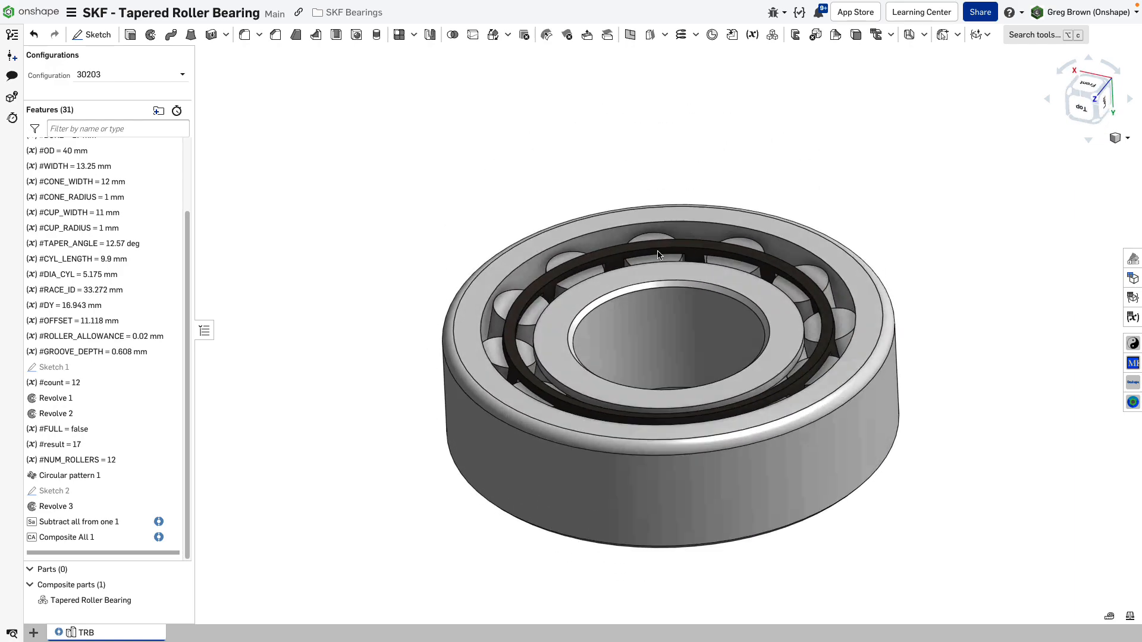
{"action": "left_click_drag", "start_coordinate": [655, 256], "coordinate": [757, 414]}
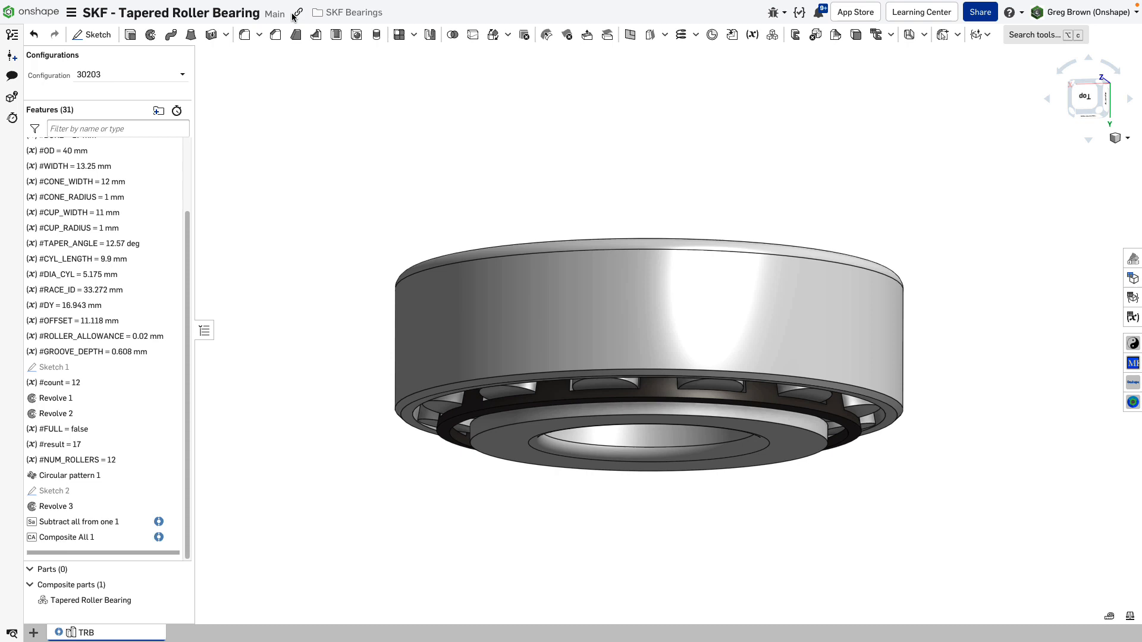
{"action": "mouse_move", "coordinate": [318, 22]}
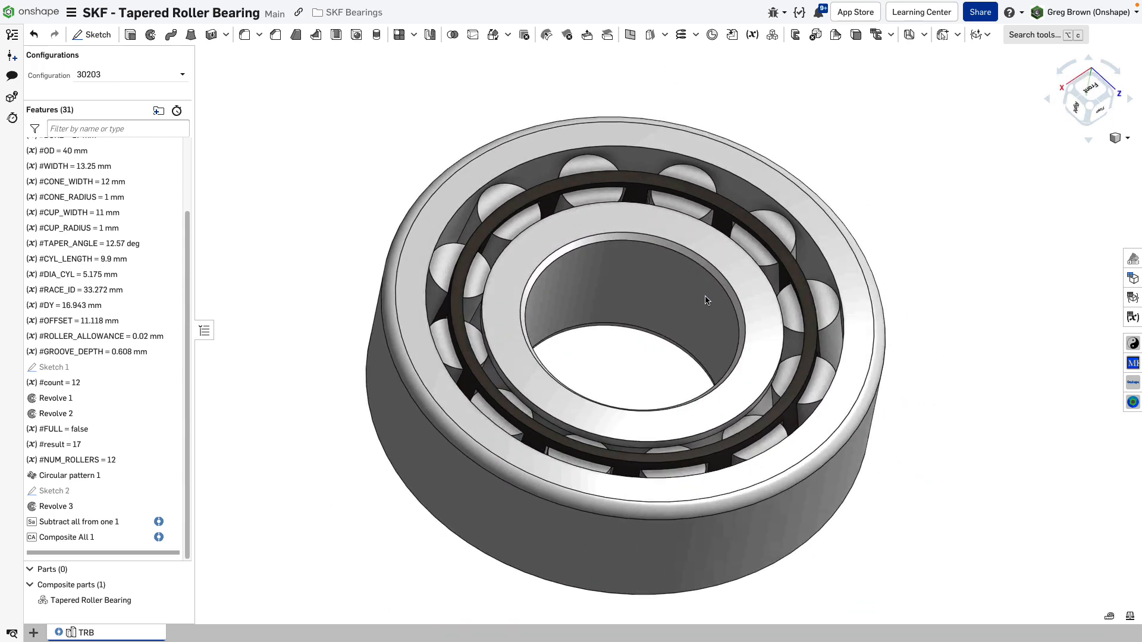
{"action": "left_click_drag", "start_coordinate": [707, 301], "coordinate": [765, 195]}
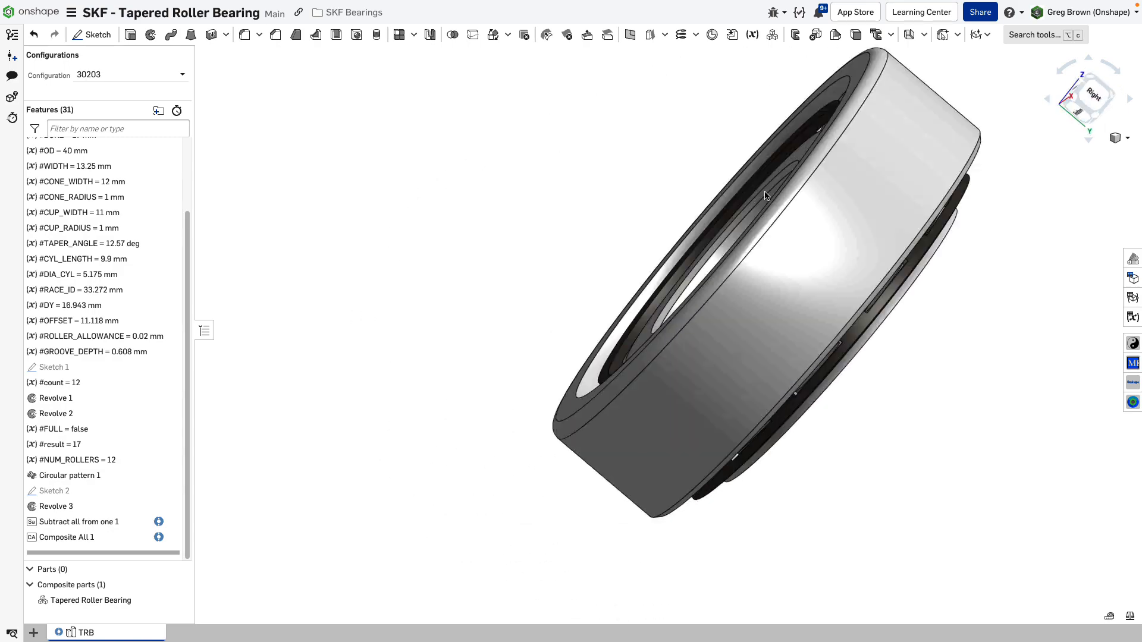
{"action": "left_click_drag", "start_coordinate": [765, 197], "coordinate": [794, 250]}
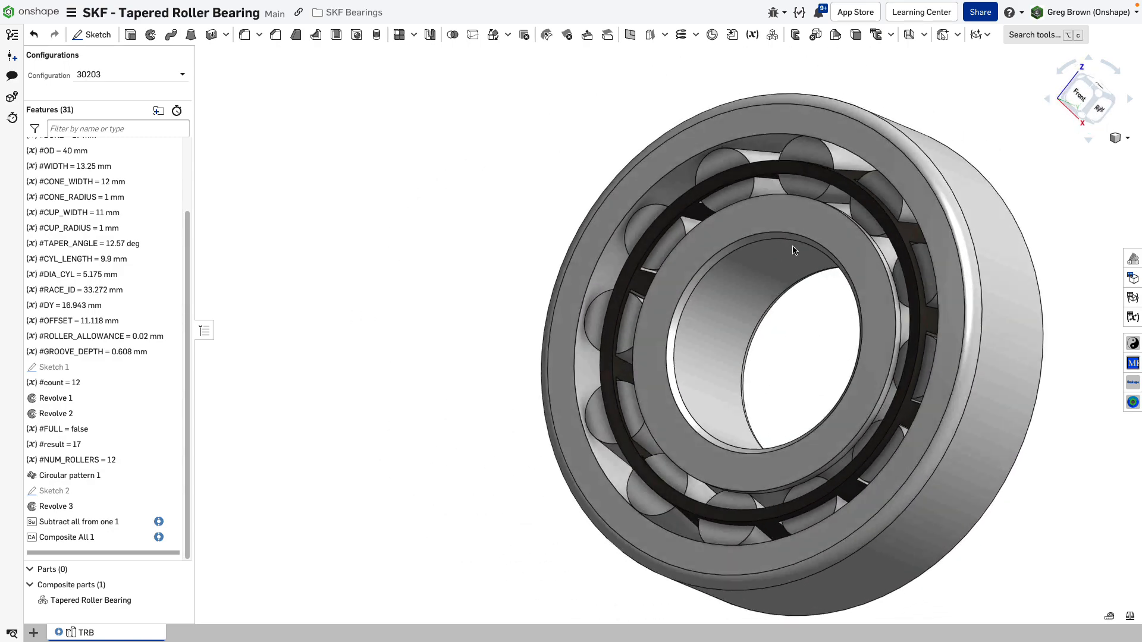
{"action": "left_click_drag", "start_coordinate": [793, 249], "coordinate": [943, 445]}
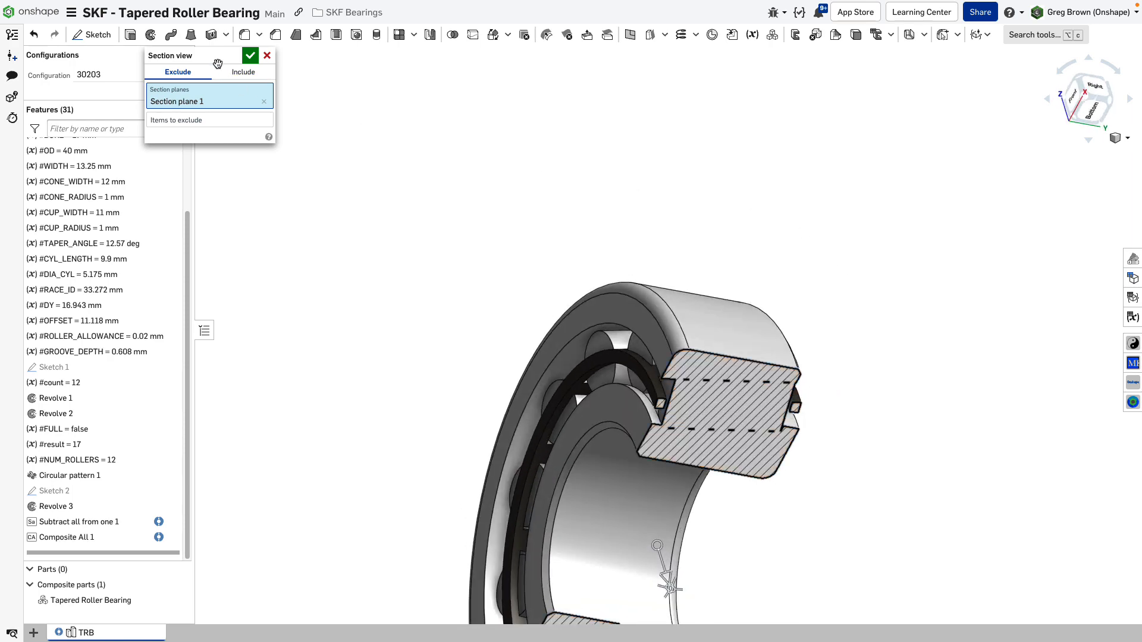
Turn off the section cut and scroll the parameter list back to BORE = 17 mm
{"action": "left_click", "coordinate": [250, 55]}
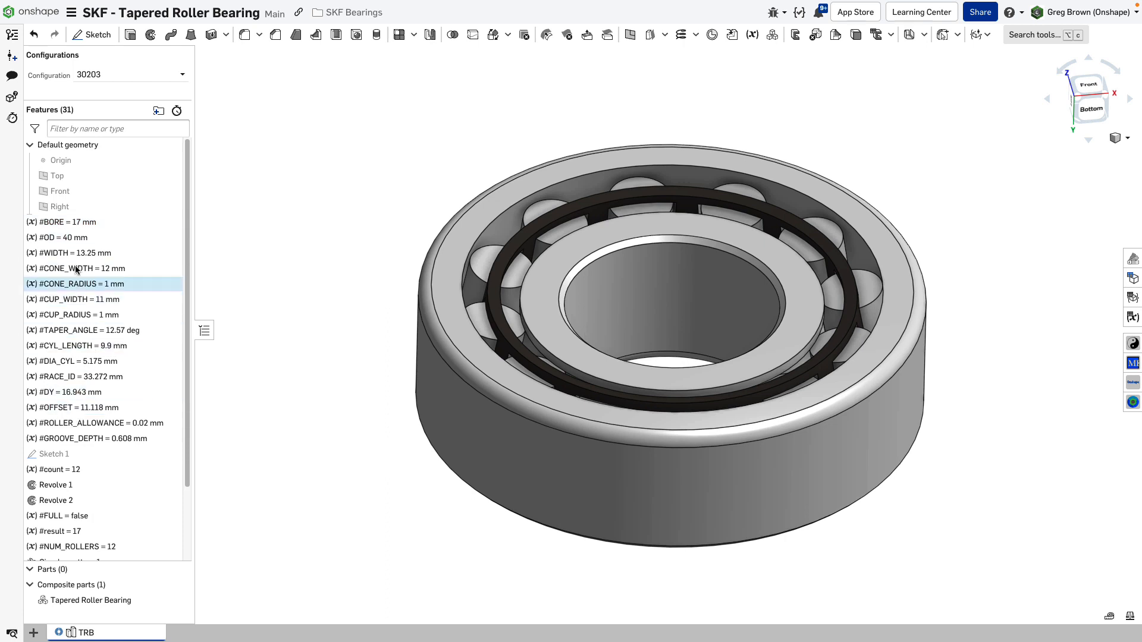
{"action": "scroll", "scroll_direction": "down", "scroll_amount": 3}
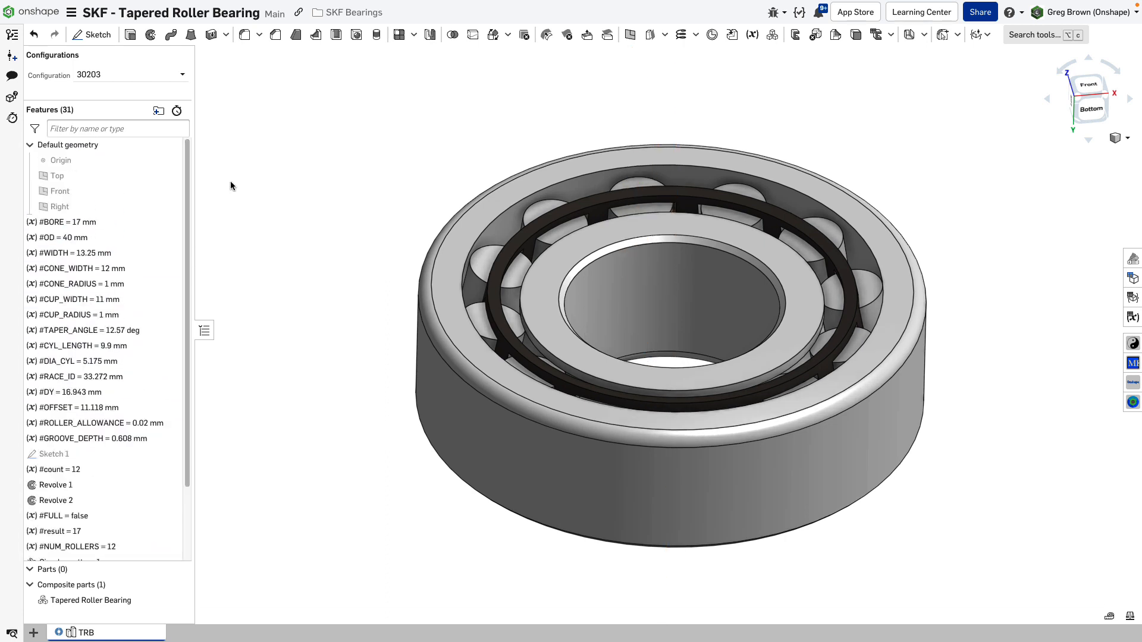
{"action": "mouse_move", "coordinate": [9, 117]}
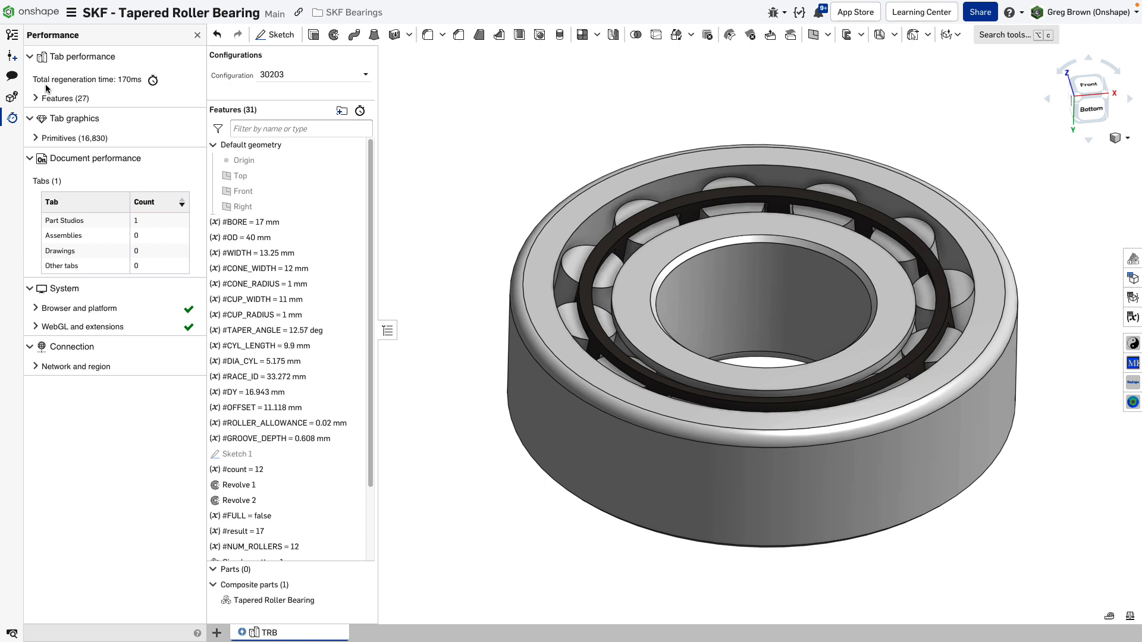
{"action": "mouse_move", "coordinate": [8, 121]}
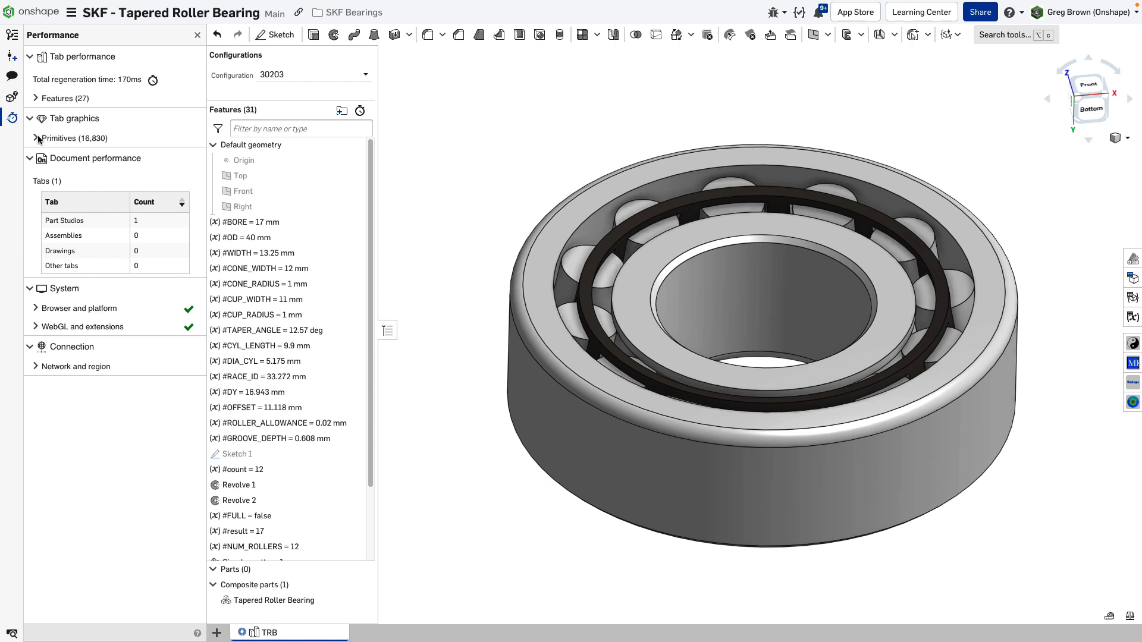
{"action": "left_click", "coordinate": [58, 98]}
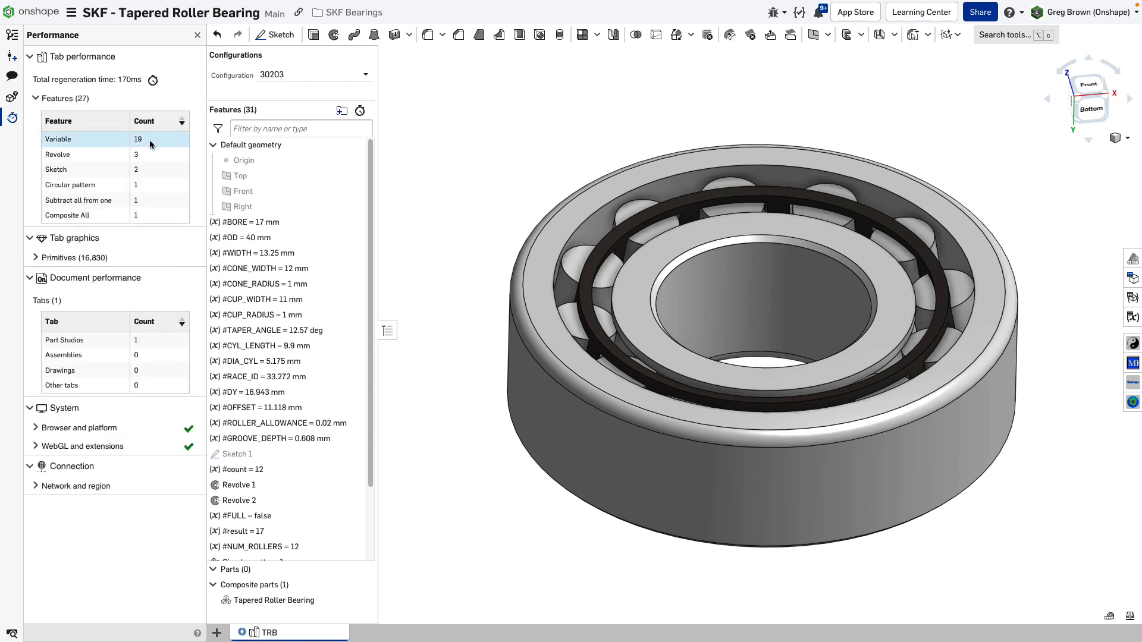
{"action": "mouse_move", "coordinate": [117, 142]}
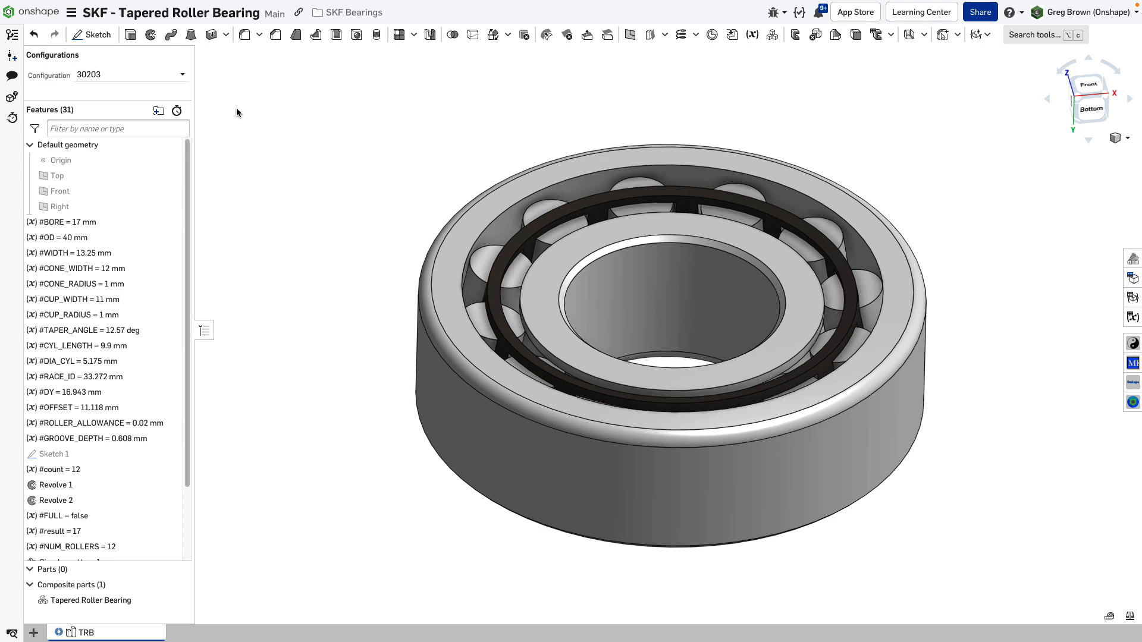
{"action": "mouse_move", "coordinate": [178, 113]}
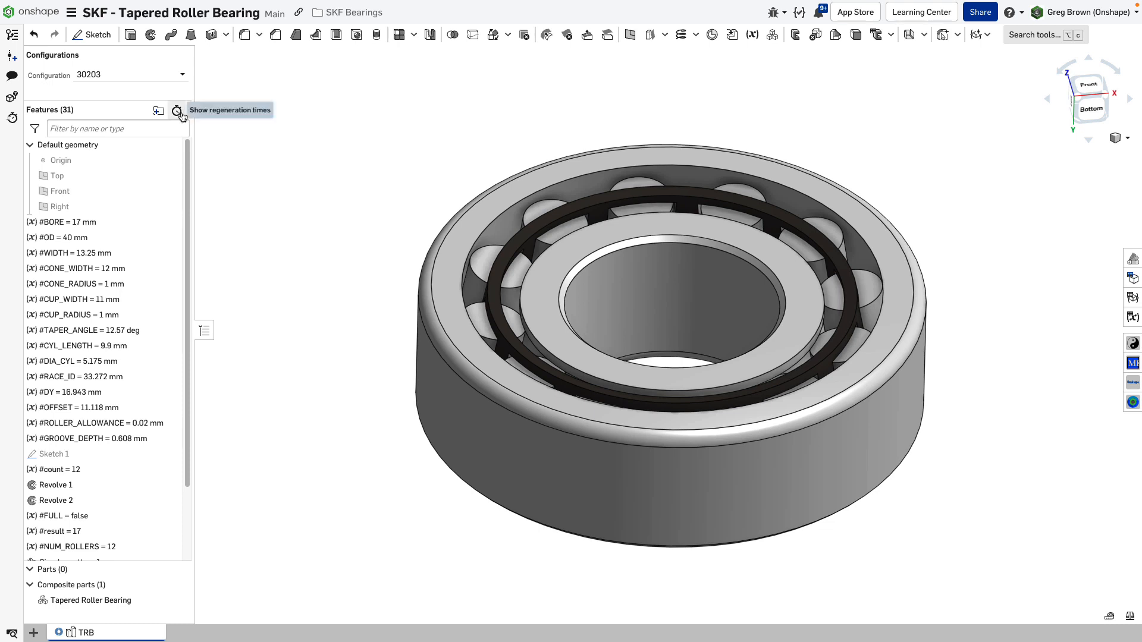
{"action": "left_click", "coordinate": [178, 112]}
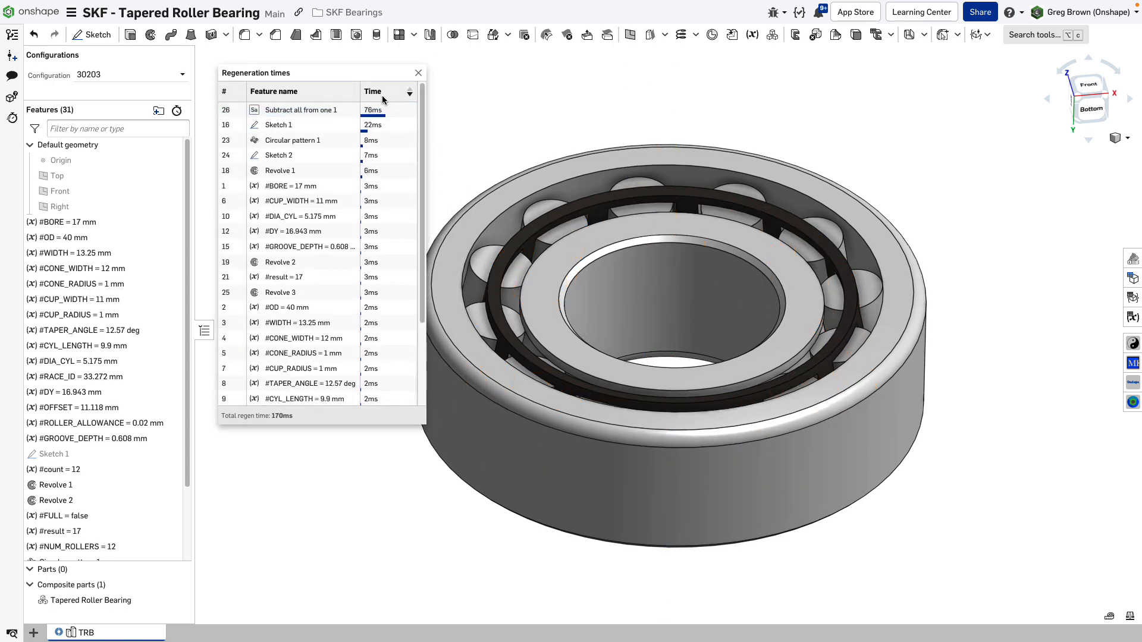
{"action": "left_click", "coordinate": [318, 109]}
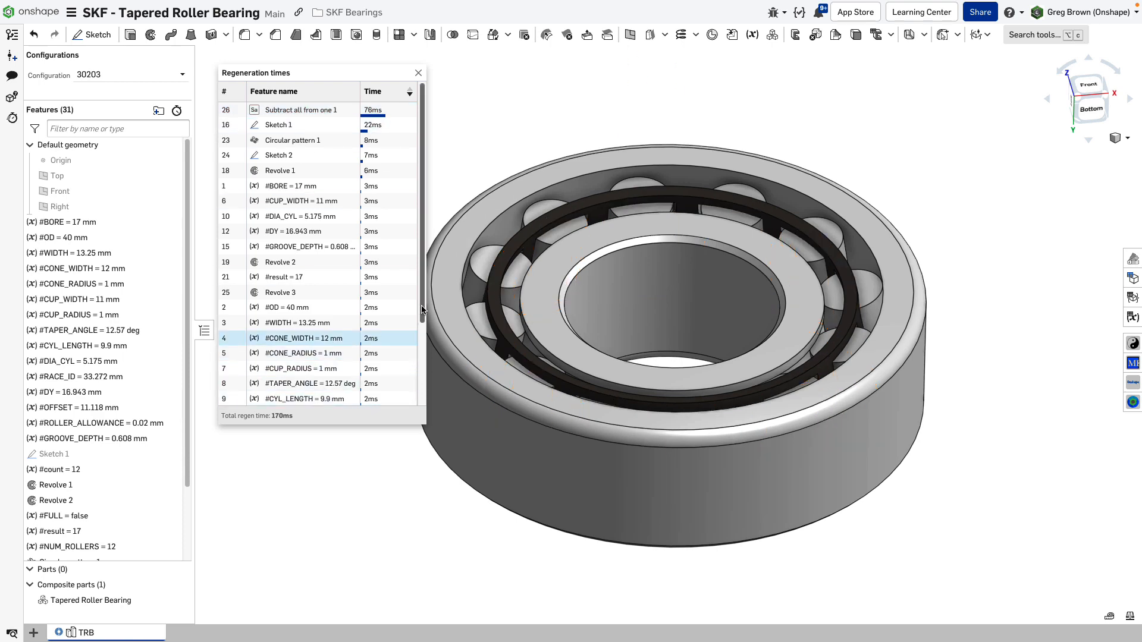
{"action": "left_click", "coordinate": [318, 110]}
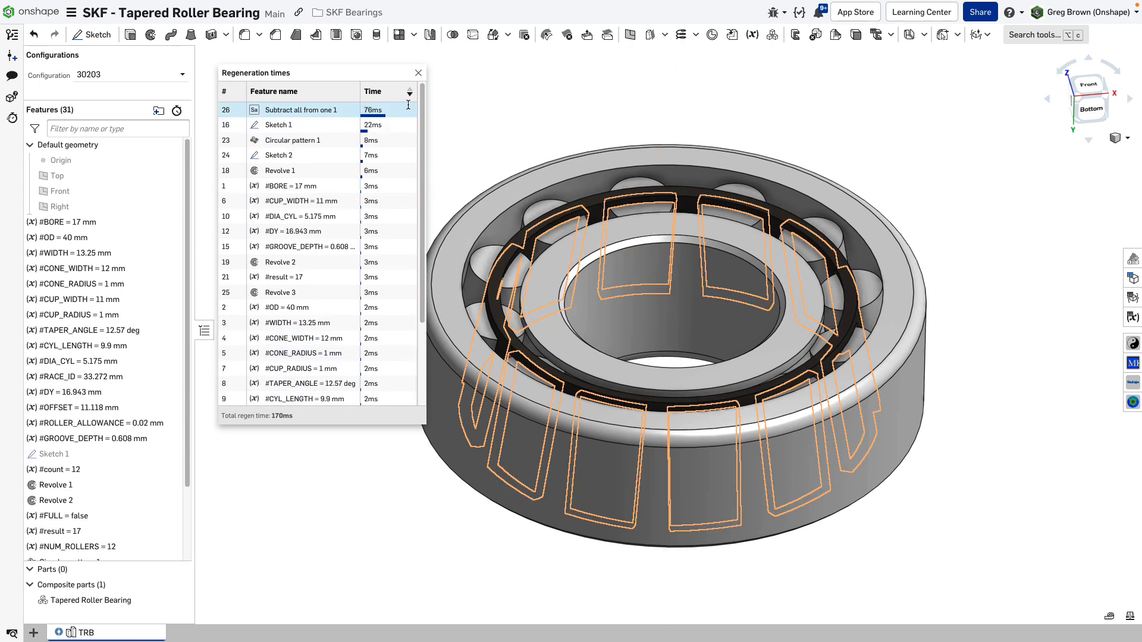
{"action": "left_click", "coordinate": [418, 73]}
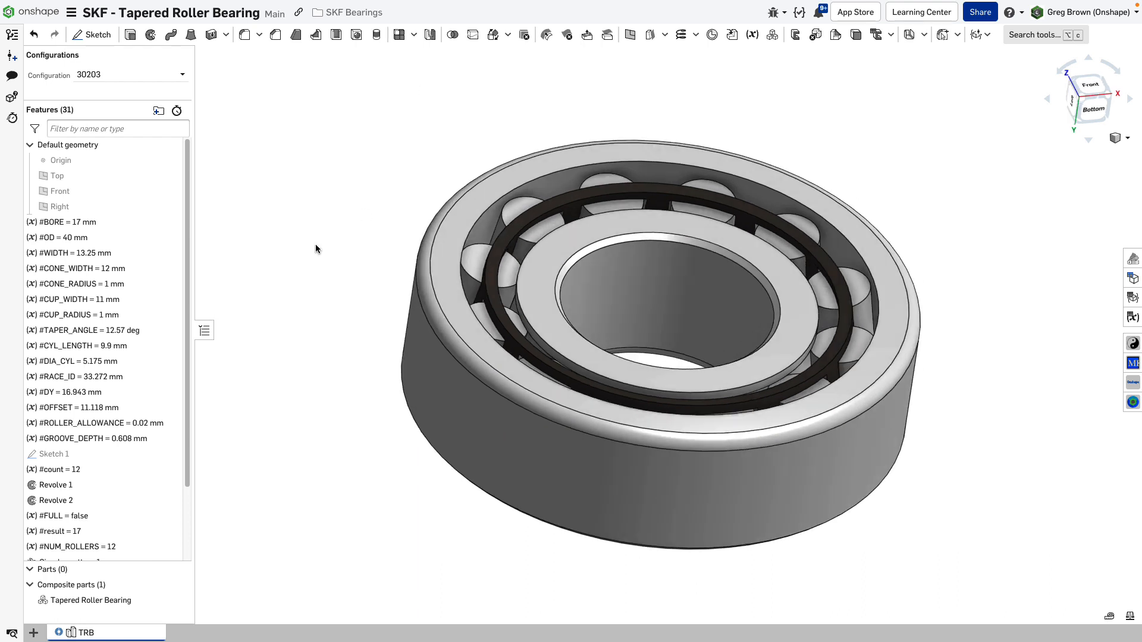
Show Sketch 1 and scroll the feature list down to Composite All 1
{"action": "left_click", "coordinate": [65, 253]}
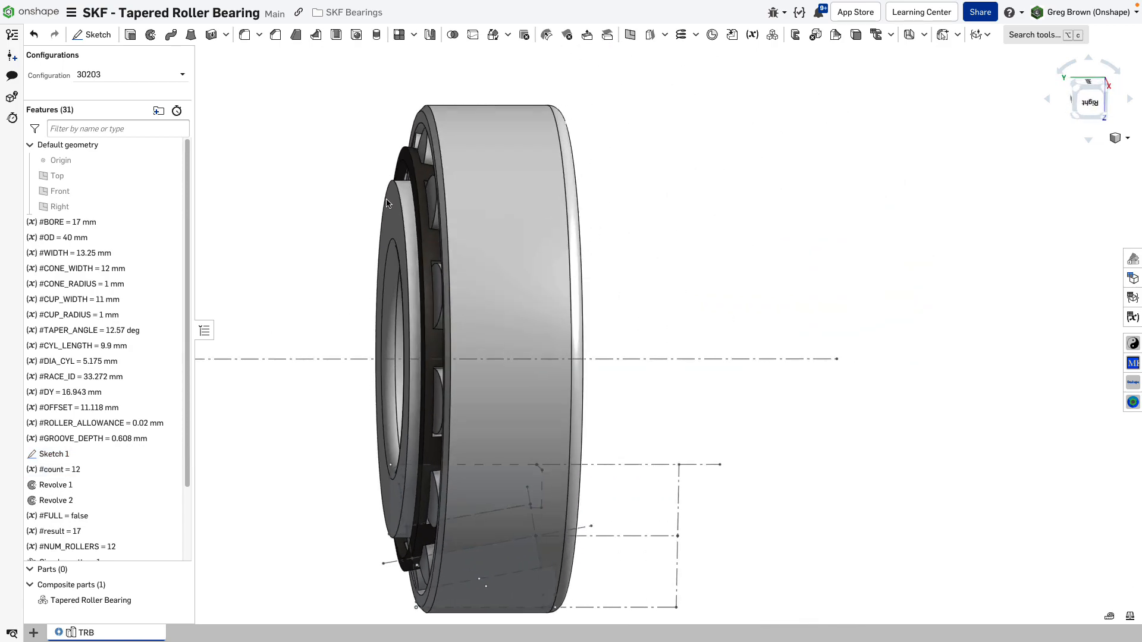
{"action": "left_click", "coordinate": [54, 453]}
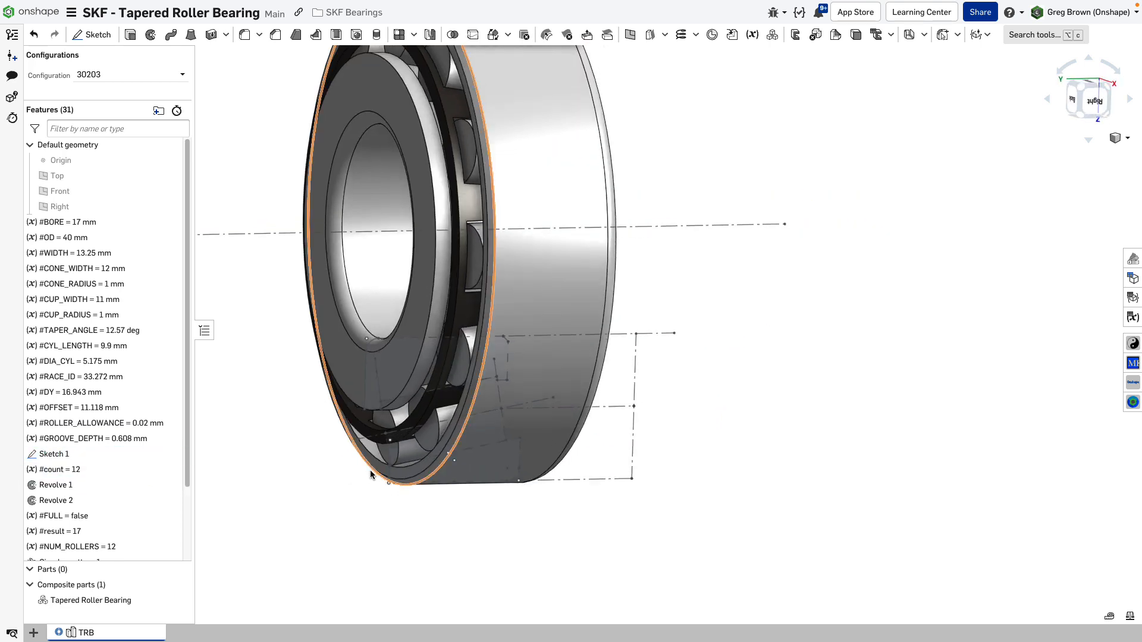
{"action": "scroll", "scroll_direction": "down", "scroll_amount": 3}
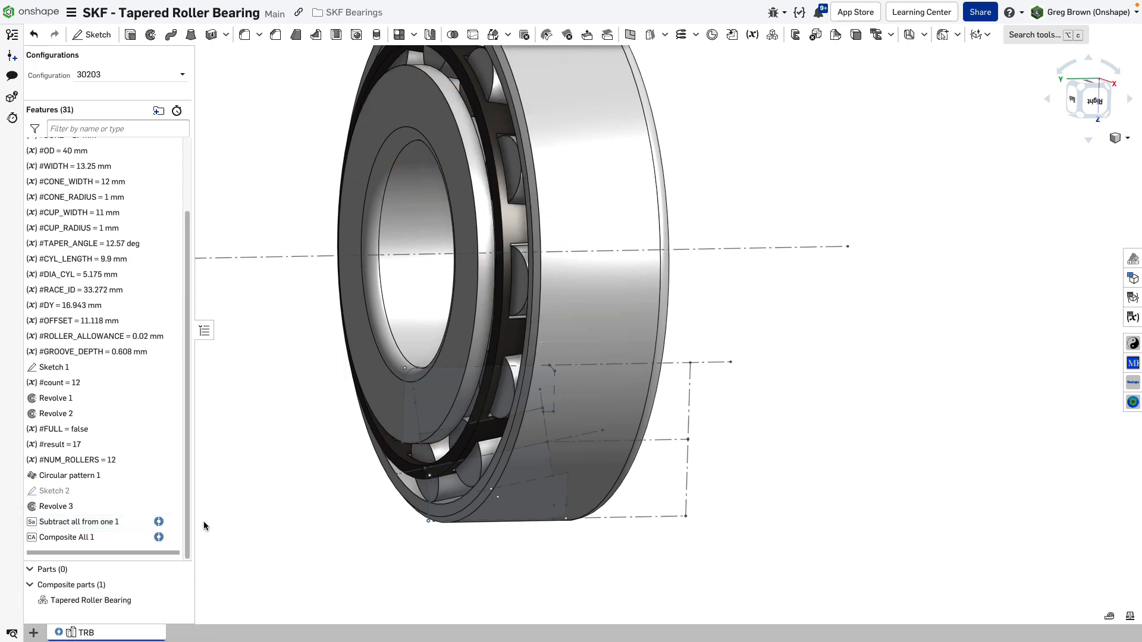
{"action": "mouse_move", "coordinate": [269, 529]}
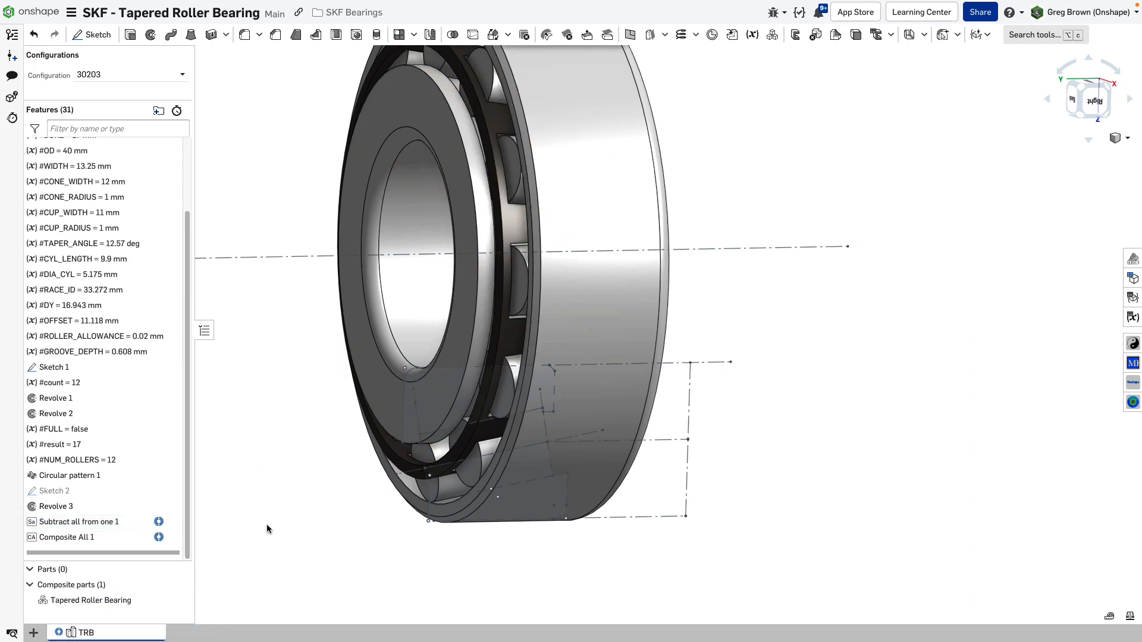
{"action": "left_click", "coordinate": [78, 522]}
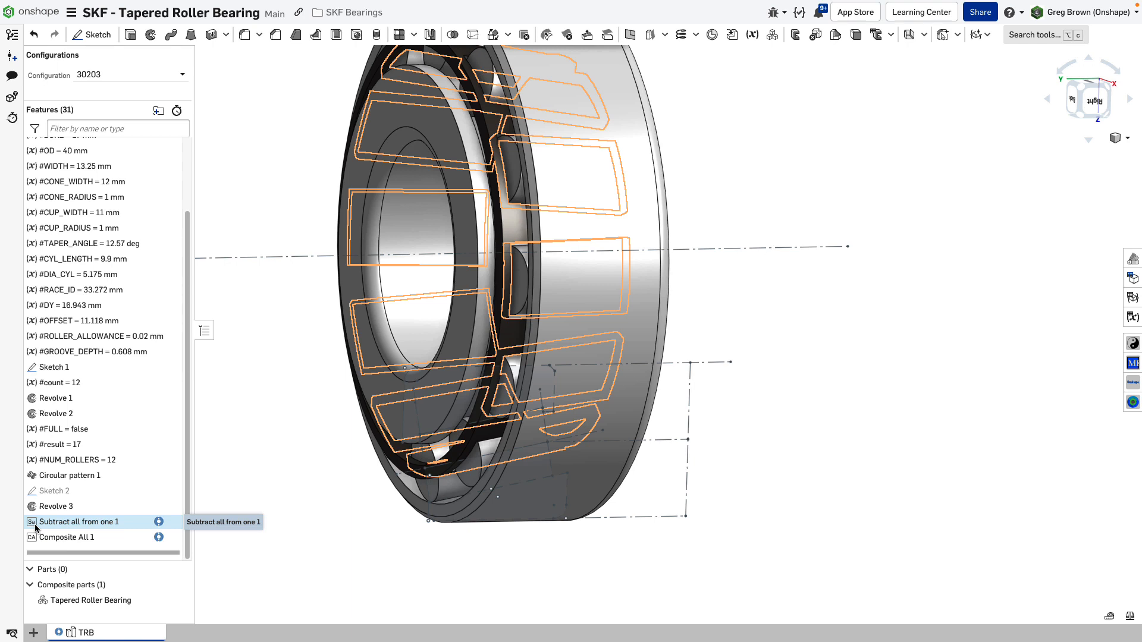
{"action": "mouse_move", "coordinate": [56, 413]}
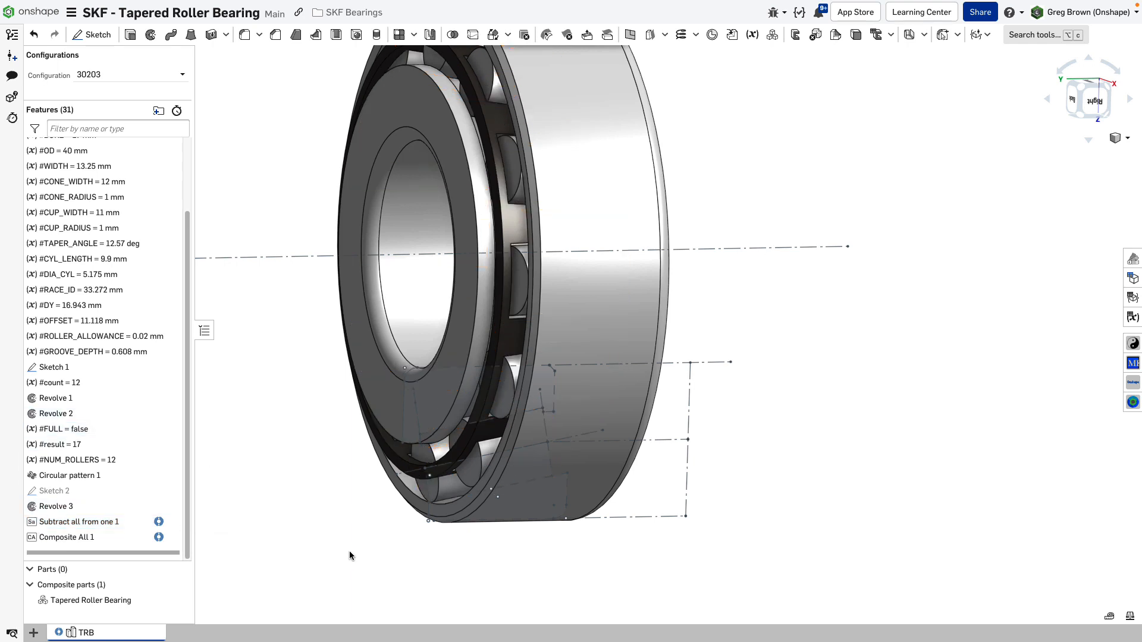
{"action": "mouse_move", "coordinate": [79, 522]}
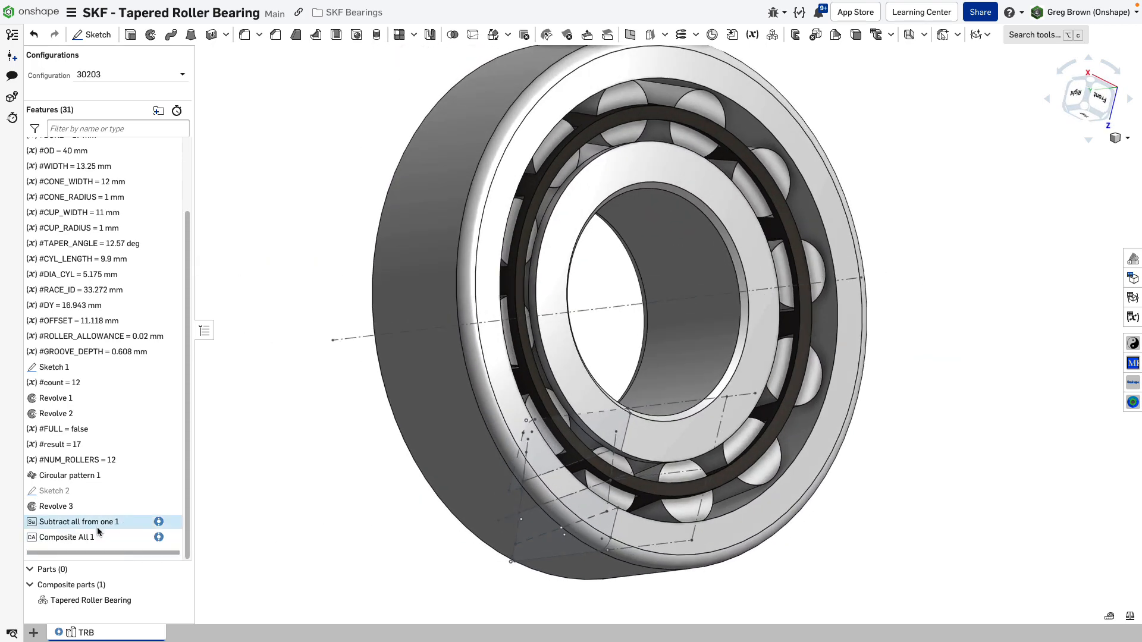
{"action": "mouse_move", "coordinate": [100, 528]}
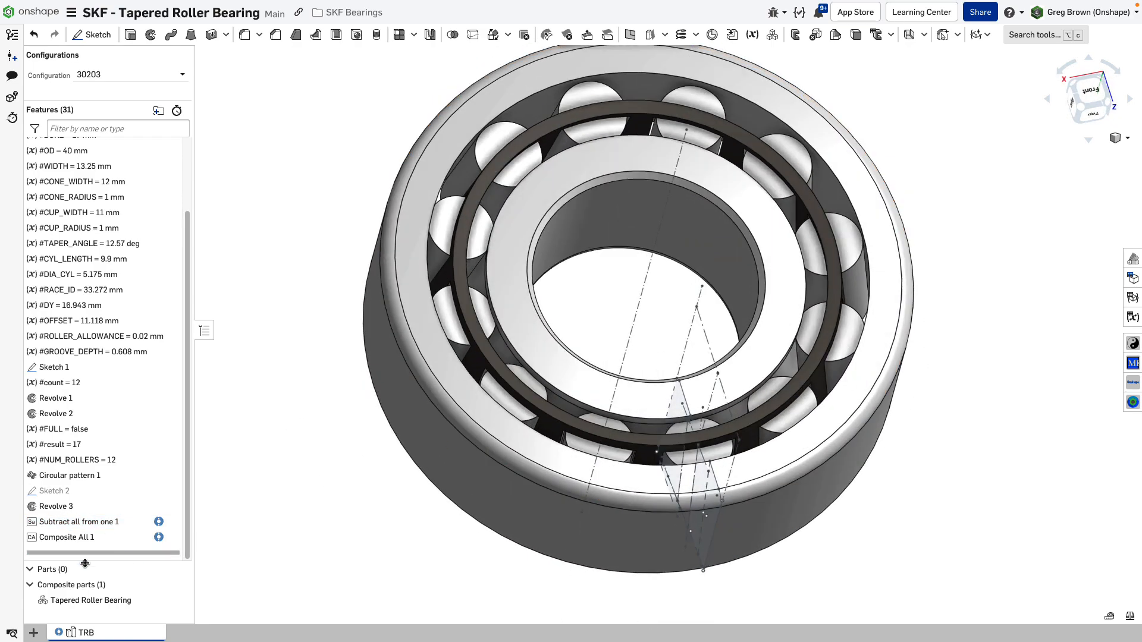
{"action": "left_click", "coordinate": [79, 521]}
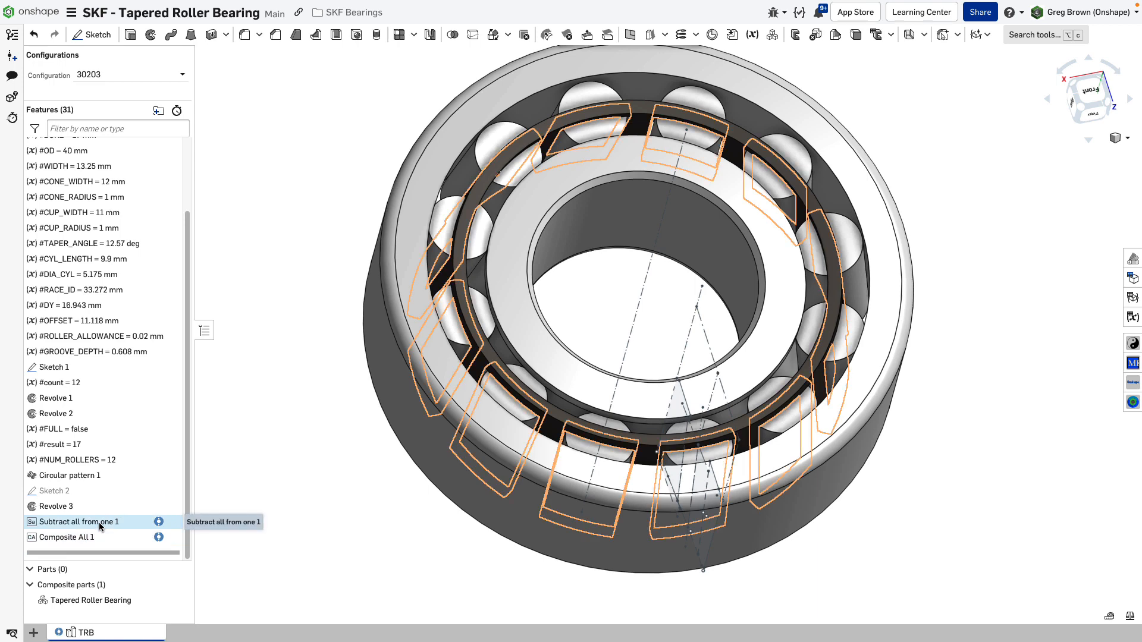
{"action": "double_click", "coordinate": [78, 522]}
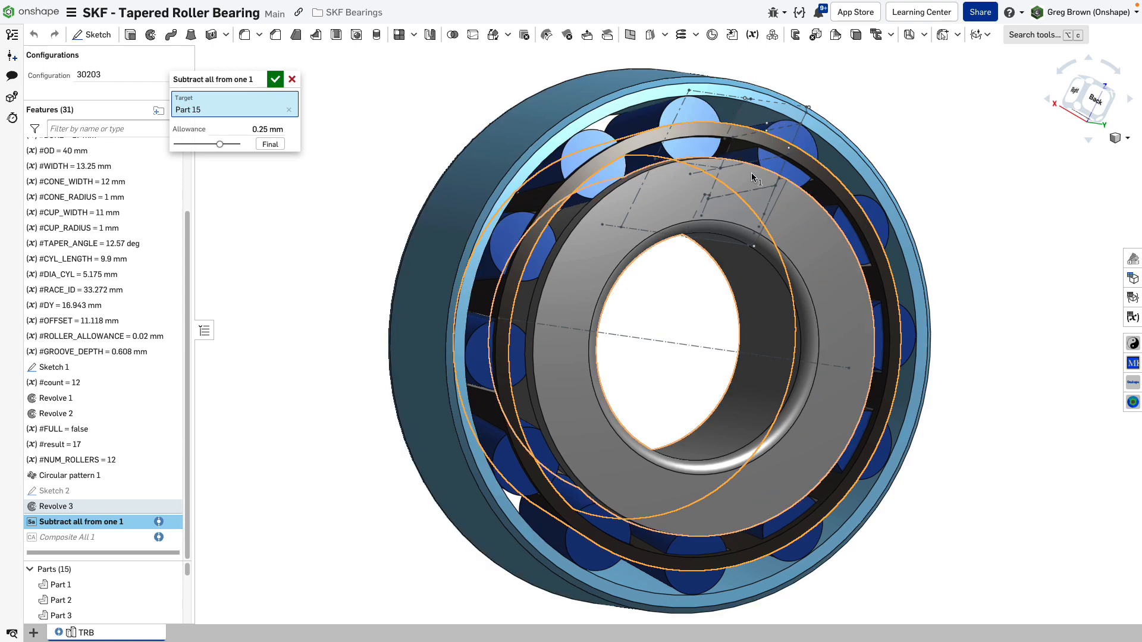
{"action": "left_click_drag", "start_coordinate": [753, 178], "coordinate": [422, 150]}
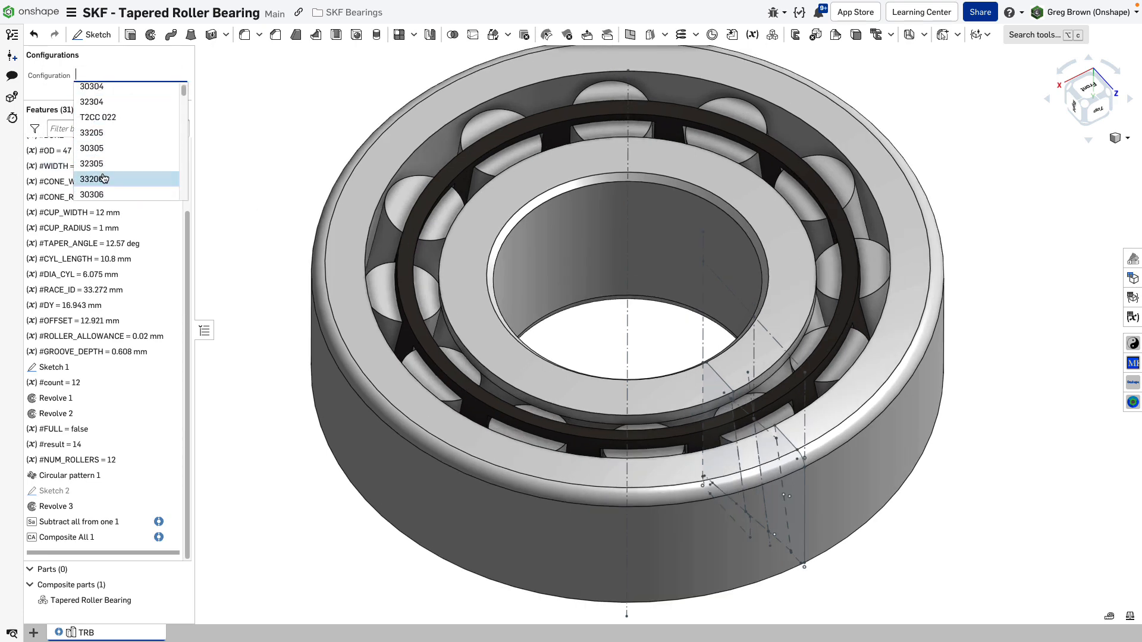
Choose configuration 33206 (OD 62 mm, width 25 mm, 16 rollers)
{"action": "left_click", "coordinate": [92, 179]}
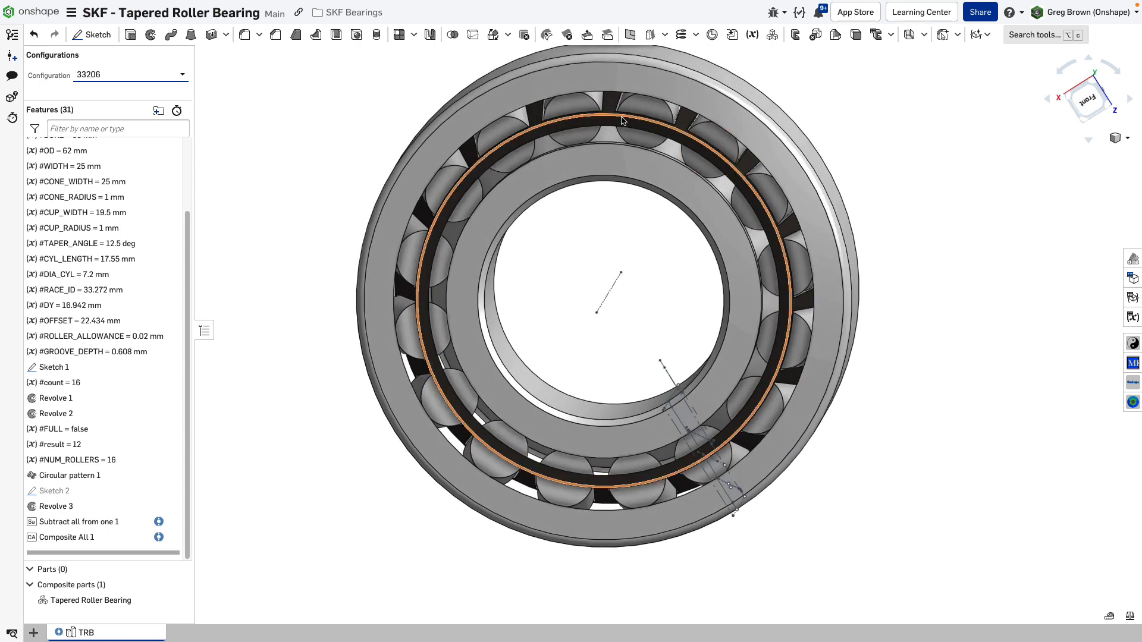
{"action": "mouse_move", "coordinate": [480, 173]}
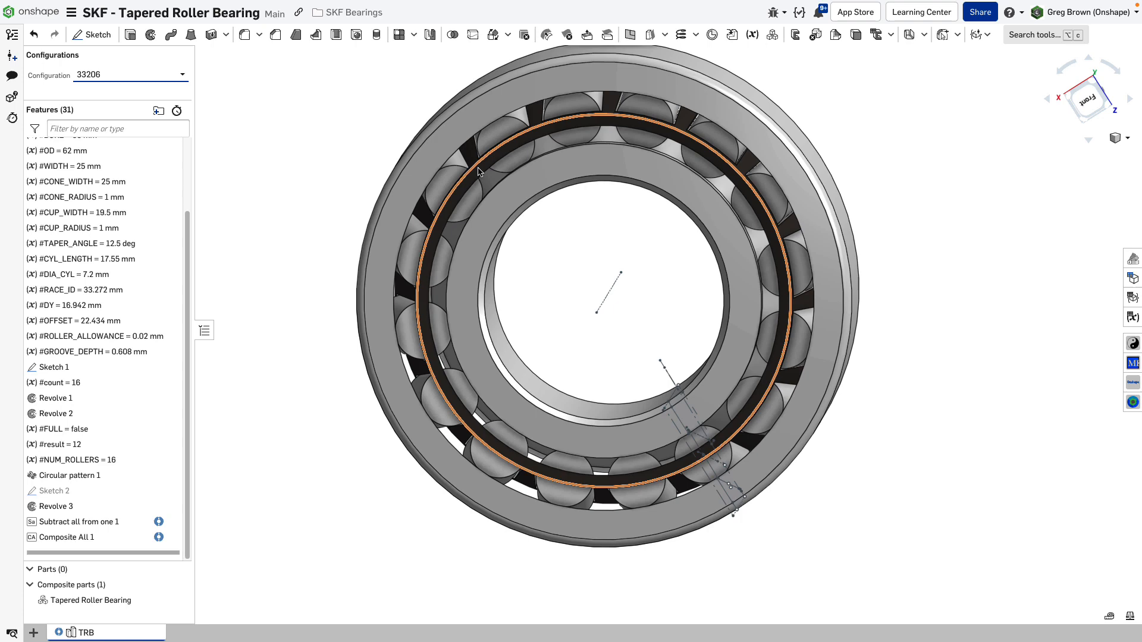
{"action": "left_click", "coordinate": [69, 475]}
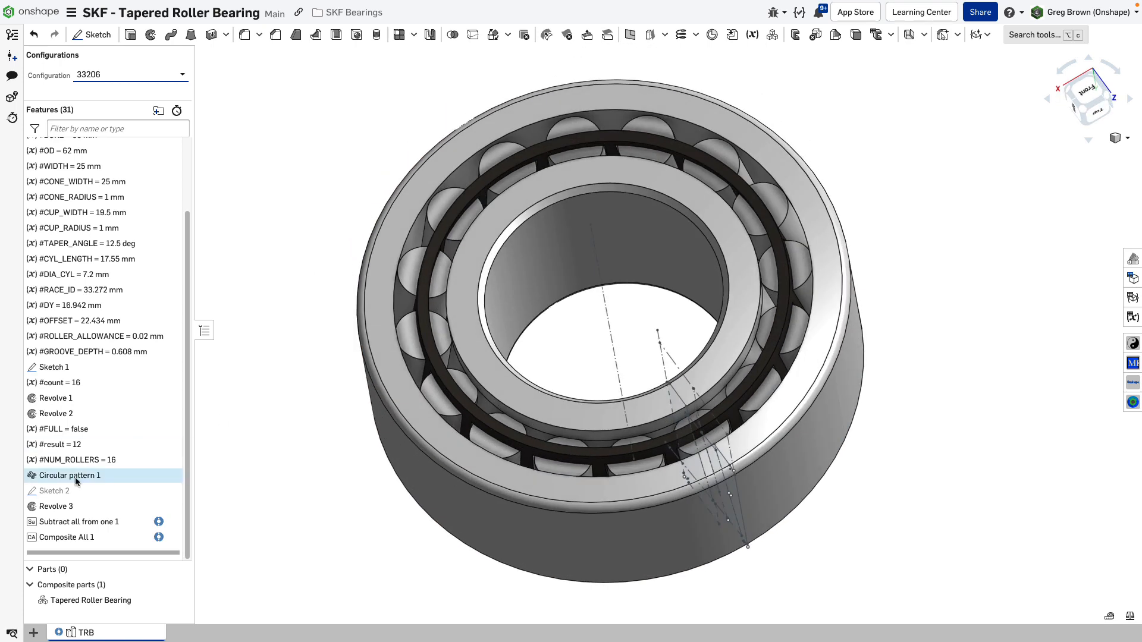
{"action": "left_click", "coordinate": [67, 537]}
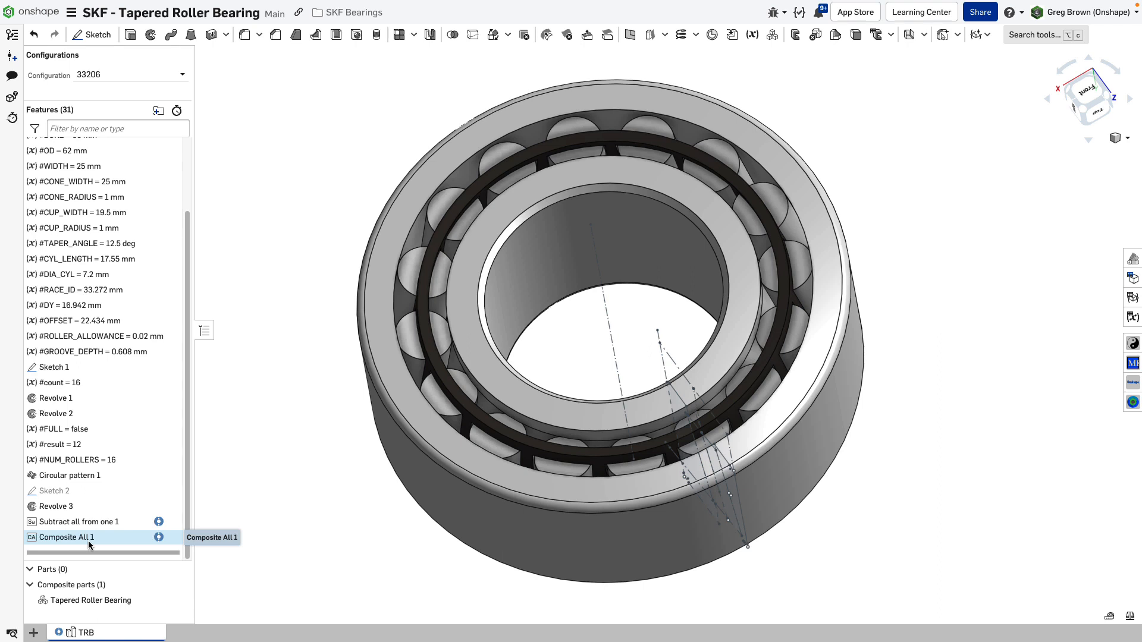
{"action": "right_click", "coordinate": [67, 537]}
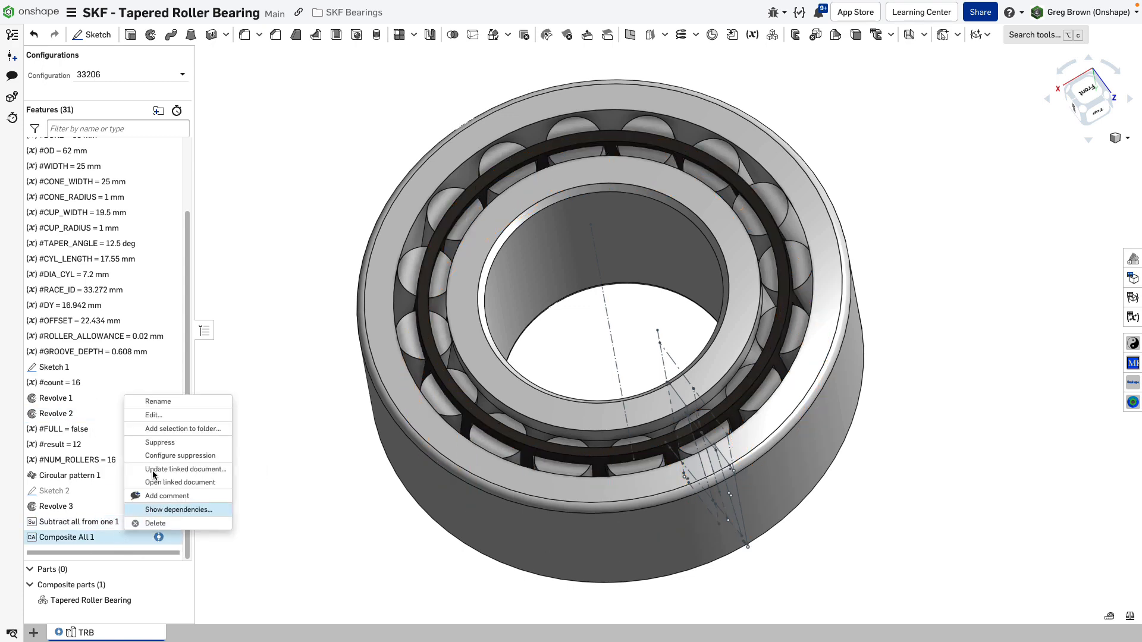
{"action": "left_click", "coordinate": [154, 415]}
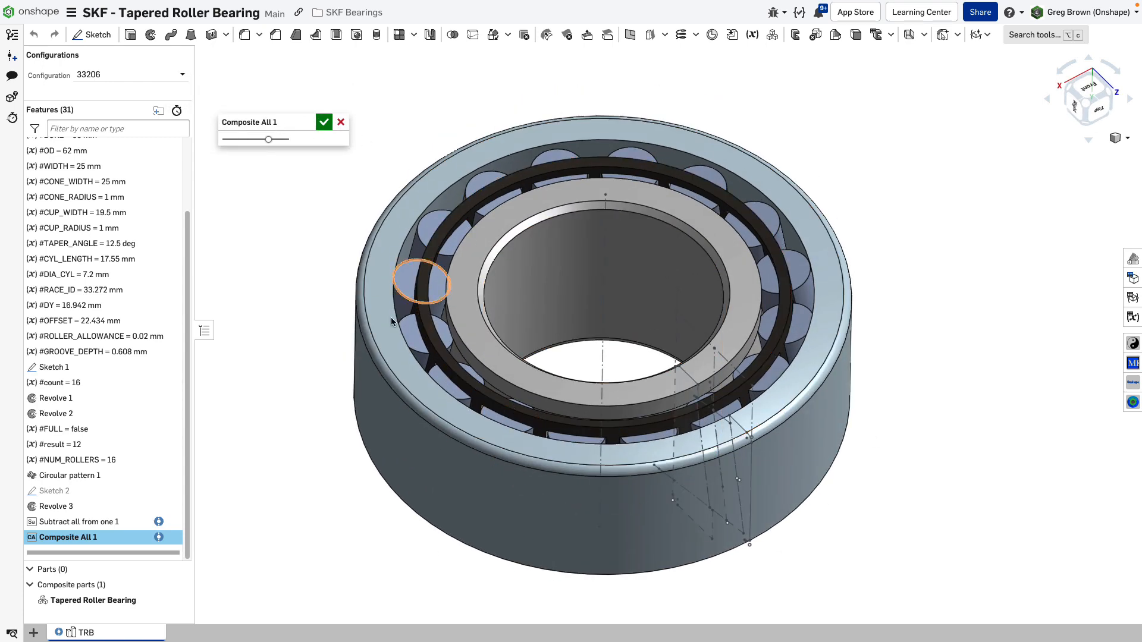
{"action": "mouse_move", "coordinate": [401, 100]}
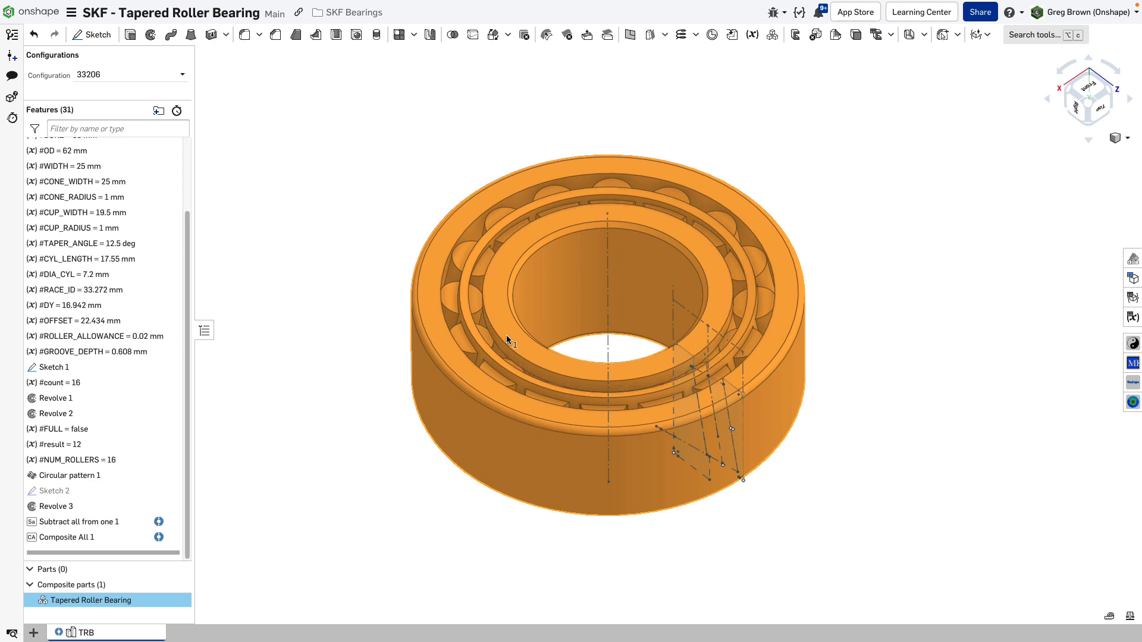
Switch to configuration 30302 (OD 42 mm, 10 rollers) and reselect Composite All 1
{"action": "left_click", "coordinate": [67, 538]}
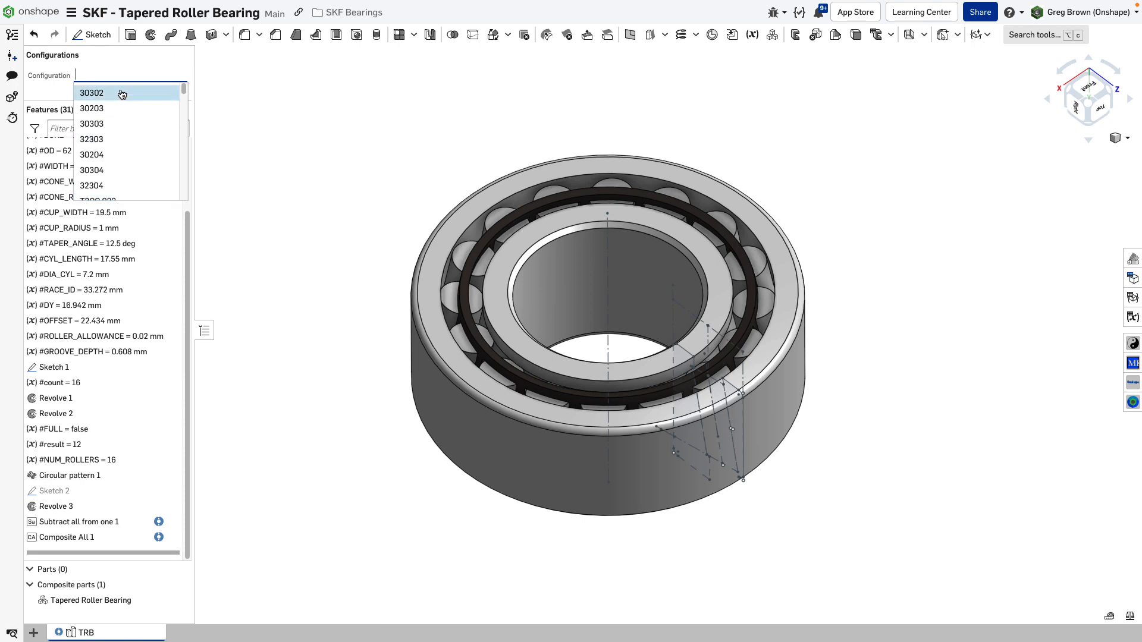
{"action": "left_click", "coordinate": [92, 93]}
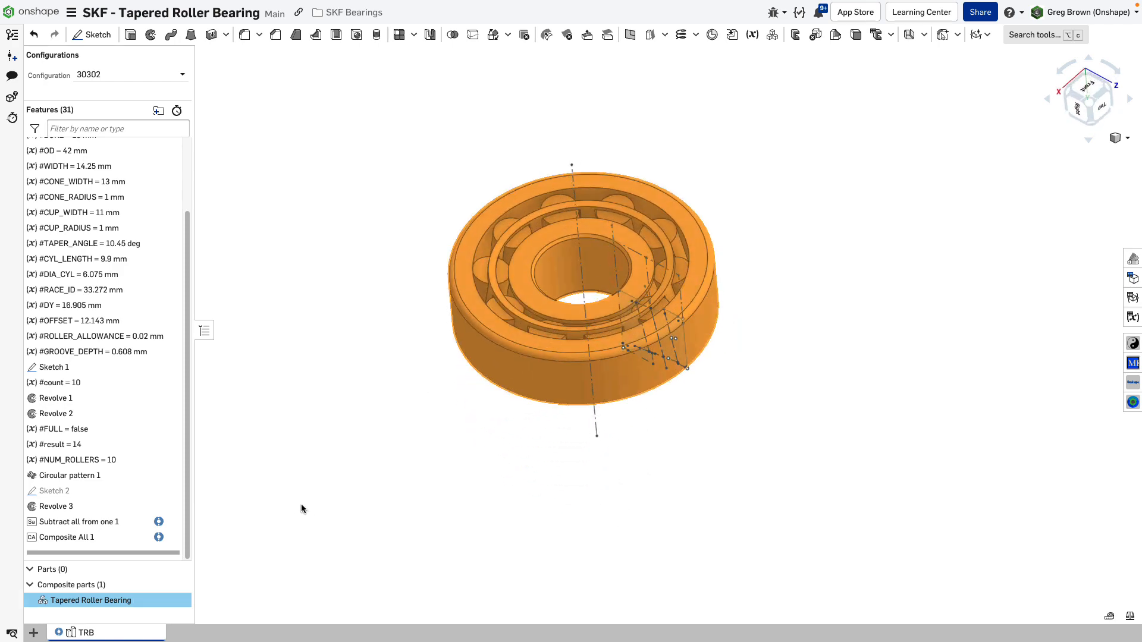
{"action": "left_click", "coordinate": [79, 522]}
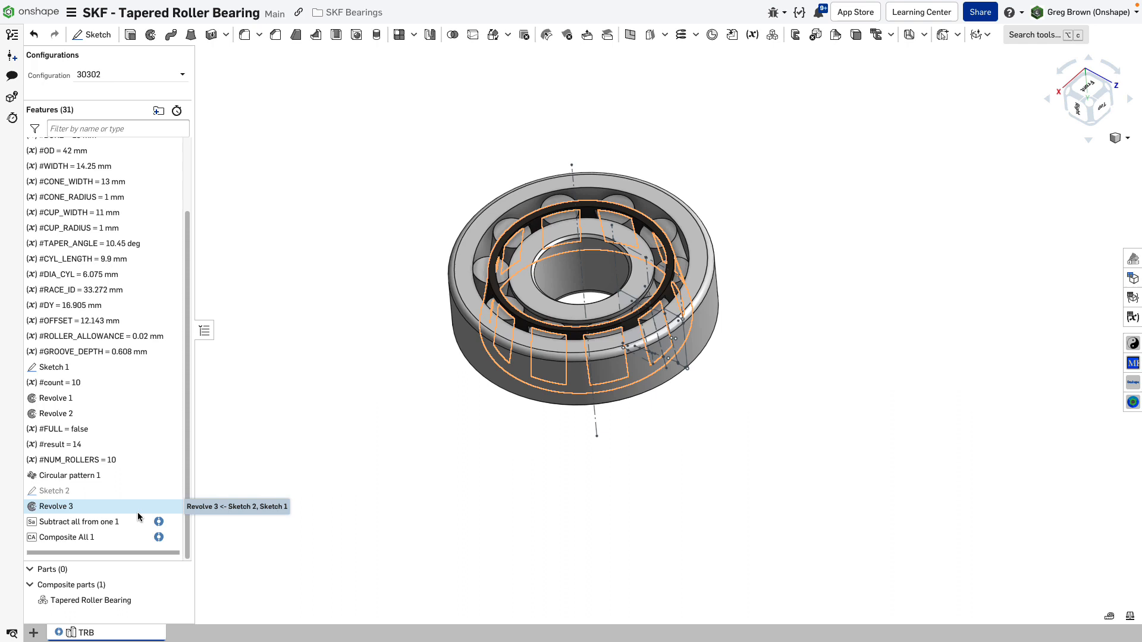
{"action": "left_click", "coordinate": [67, 537]}
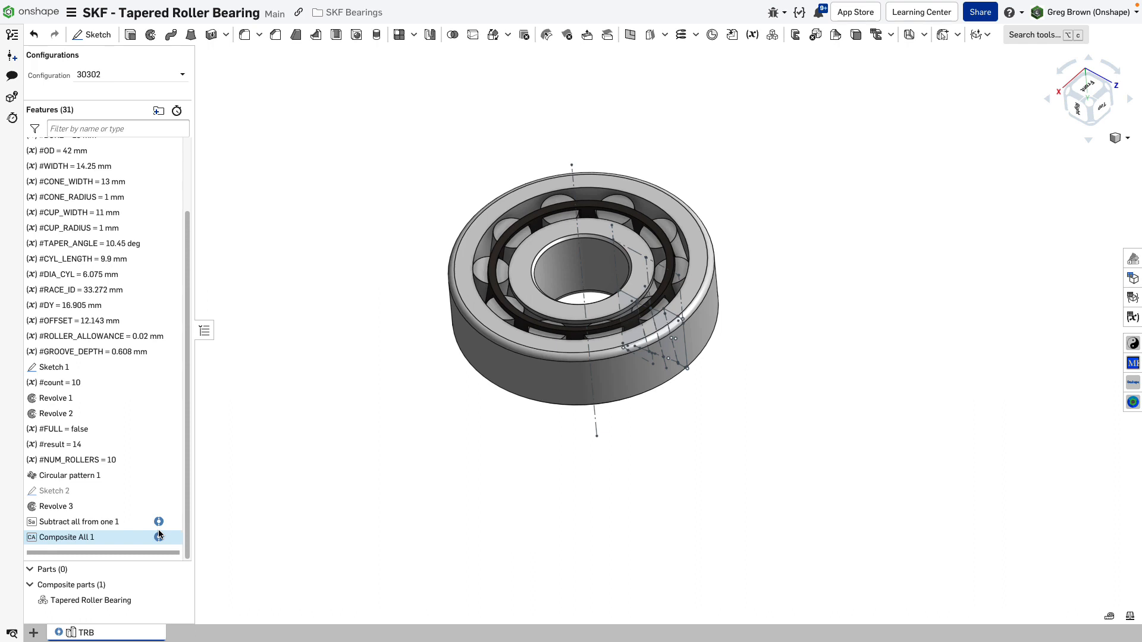
{"action": "mouse_move", "coordinate": [159, 537]}
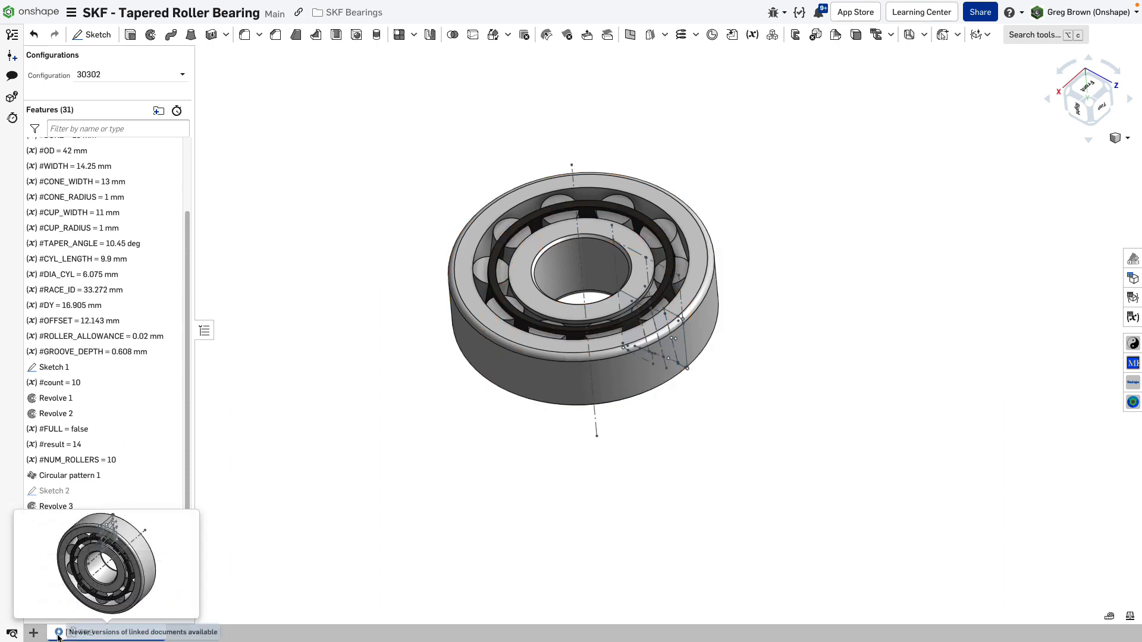
Check Subtract all from one 1 for newer linked versions, then close that panel
{"action": "right_click", "coordinate": [79, 522]}
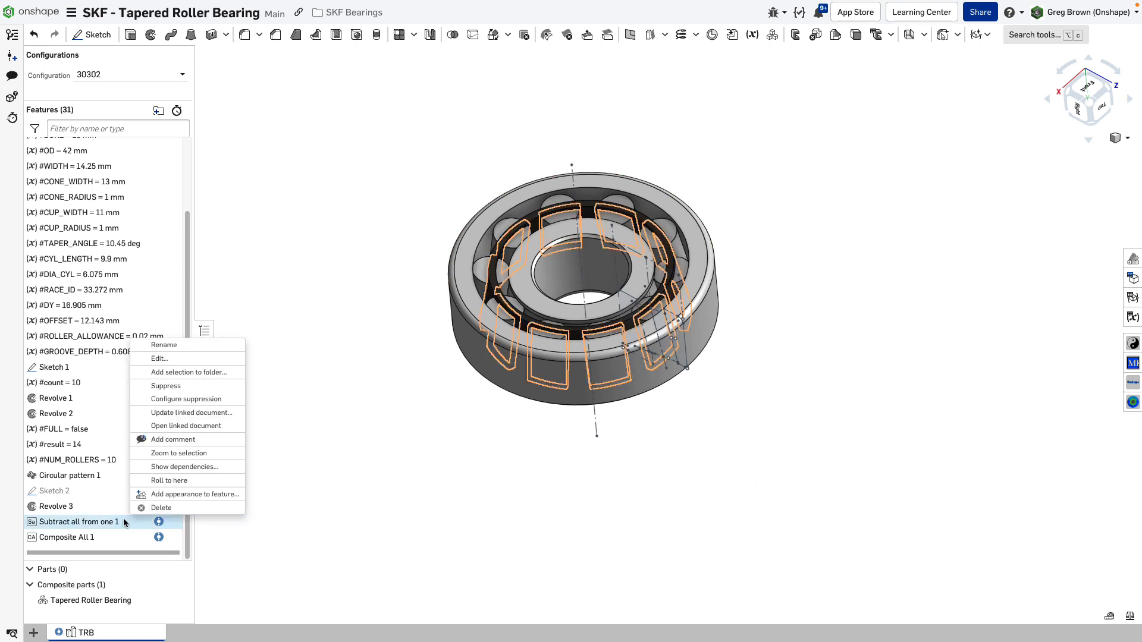
{"action": "mouse_move", "coordinate": [214, 412]}
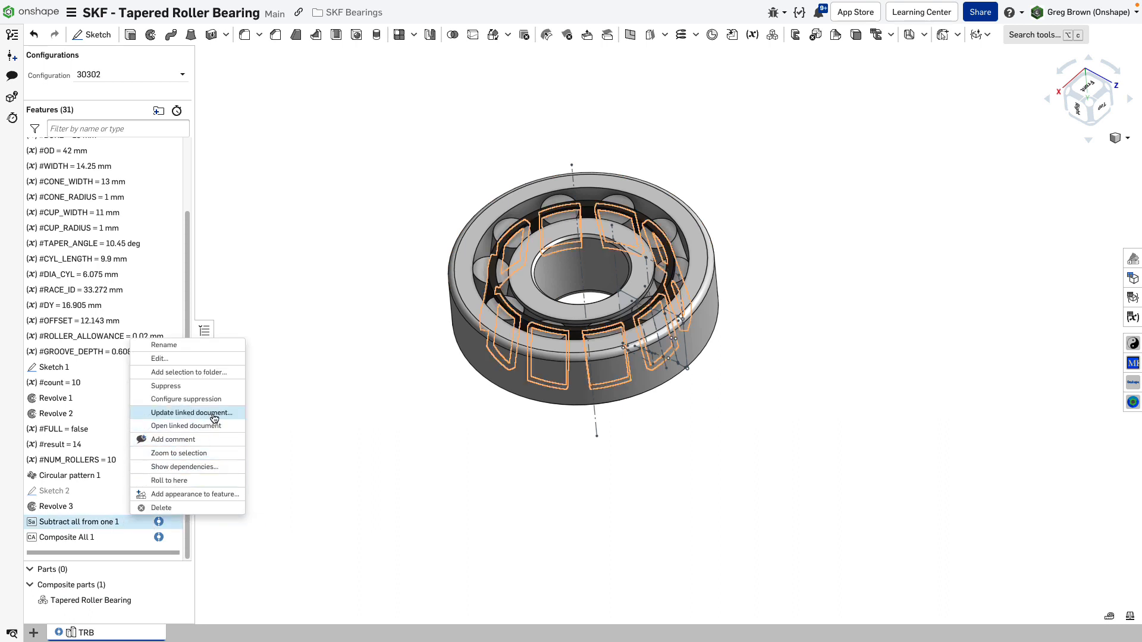
{"action": "left_click", "coordinate": [192, 412]}
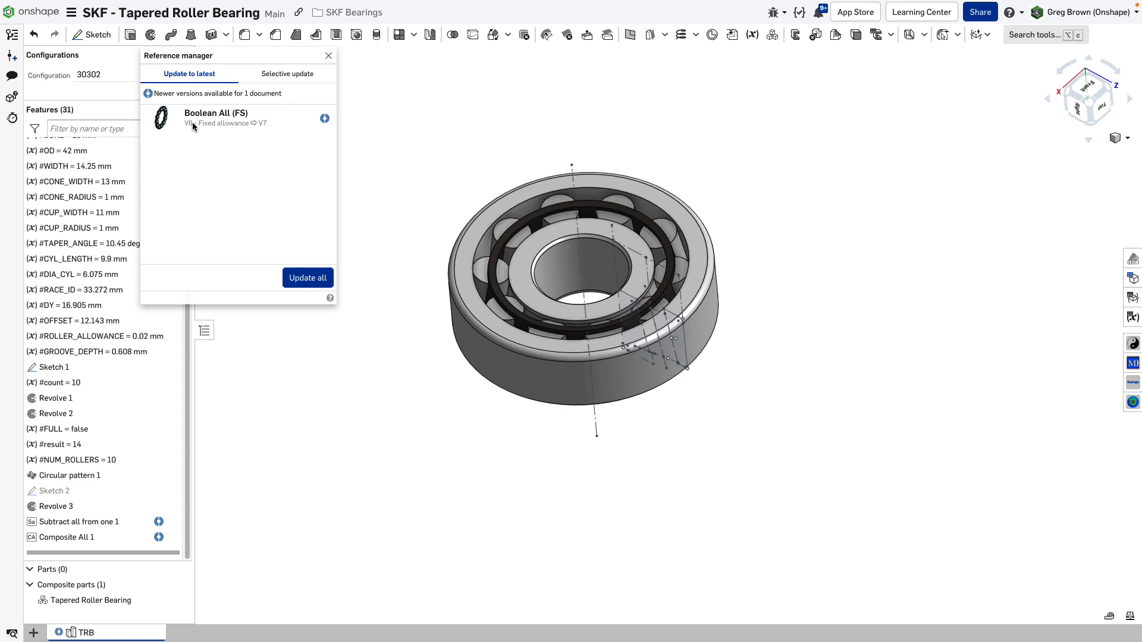
{"action": "mouse_move", "coordinate": [188, 132]}
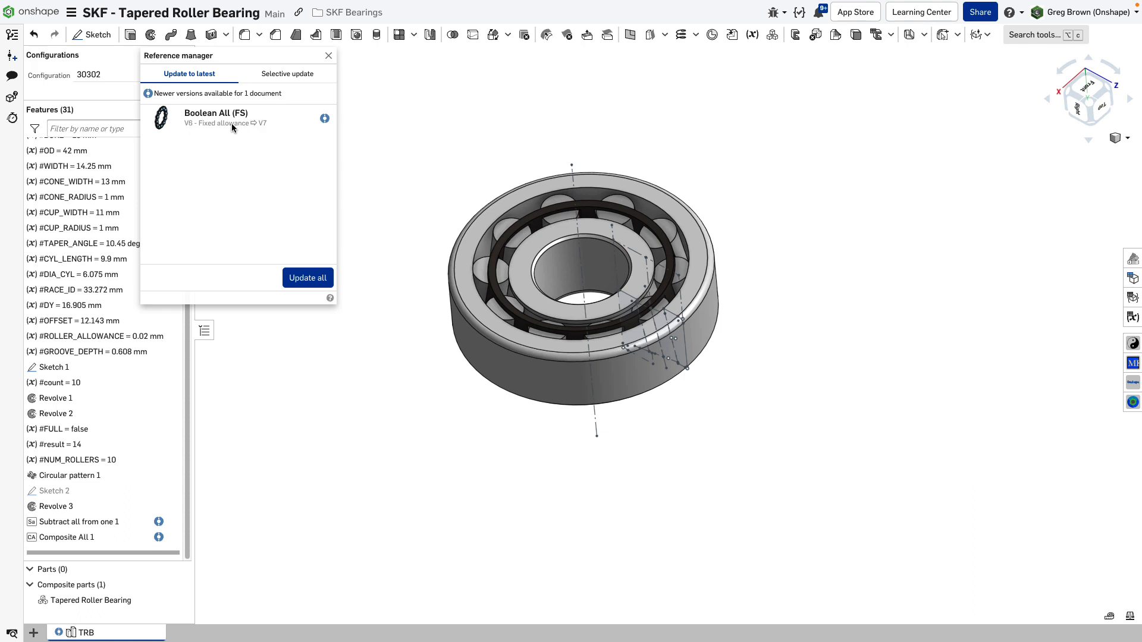
{"action": "mouse_move", "coordinate": [285, 130]}
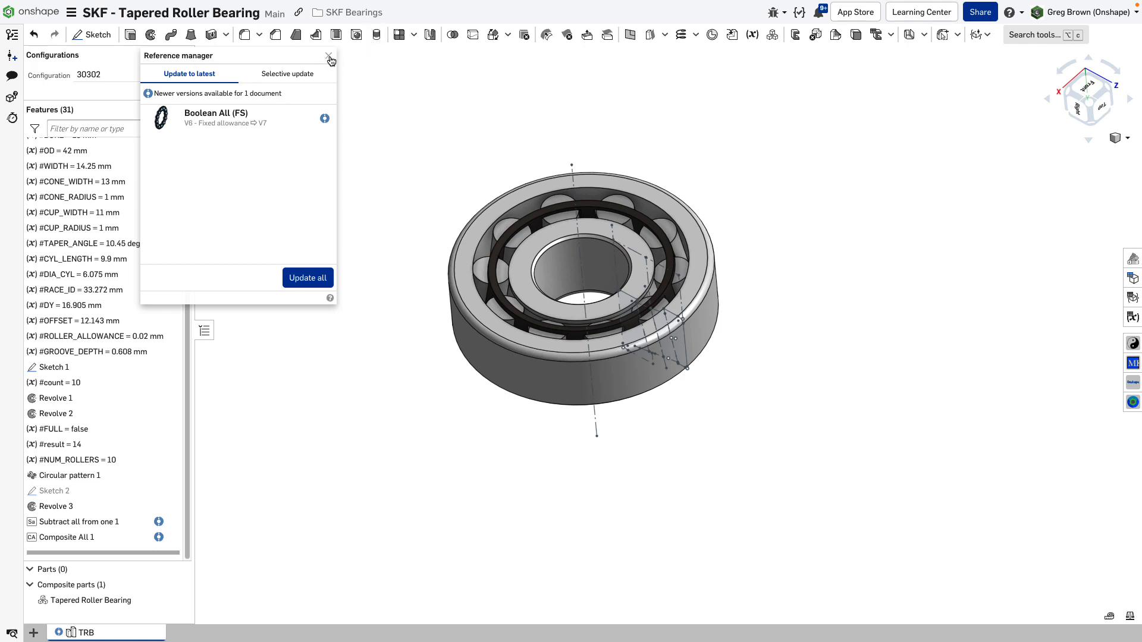
{"action": "left_click", "coordinate": [328, 55]}
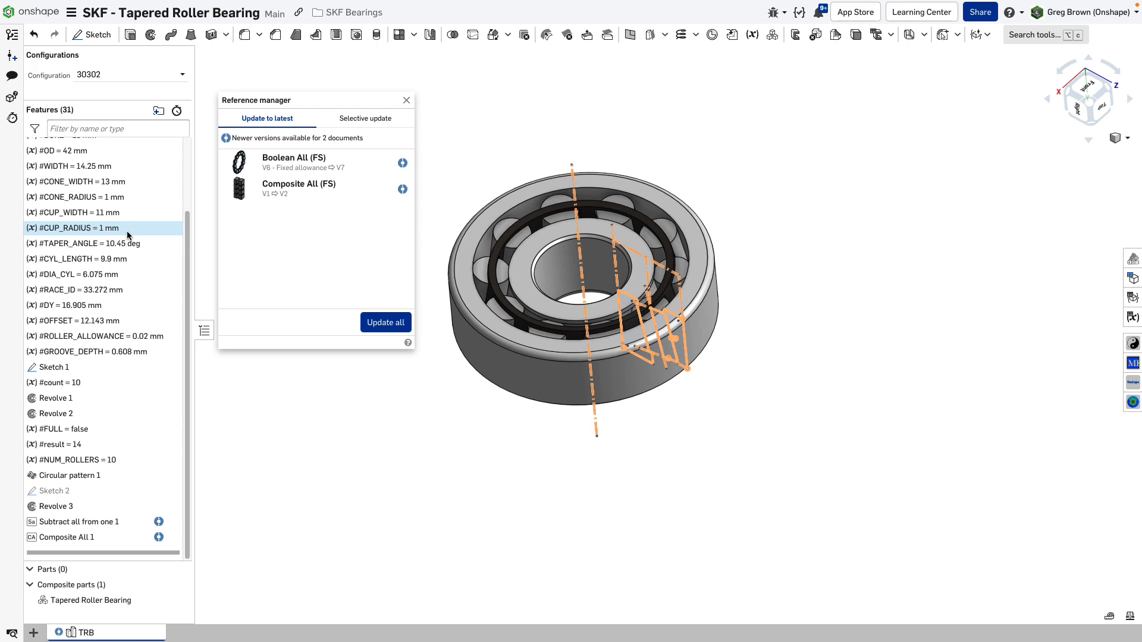
Update Boolean All and Composite All to their latest versions and show the configuration table
{"action": "left_click", "coordinate": [386, 322]}
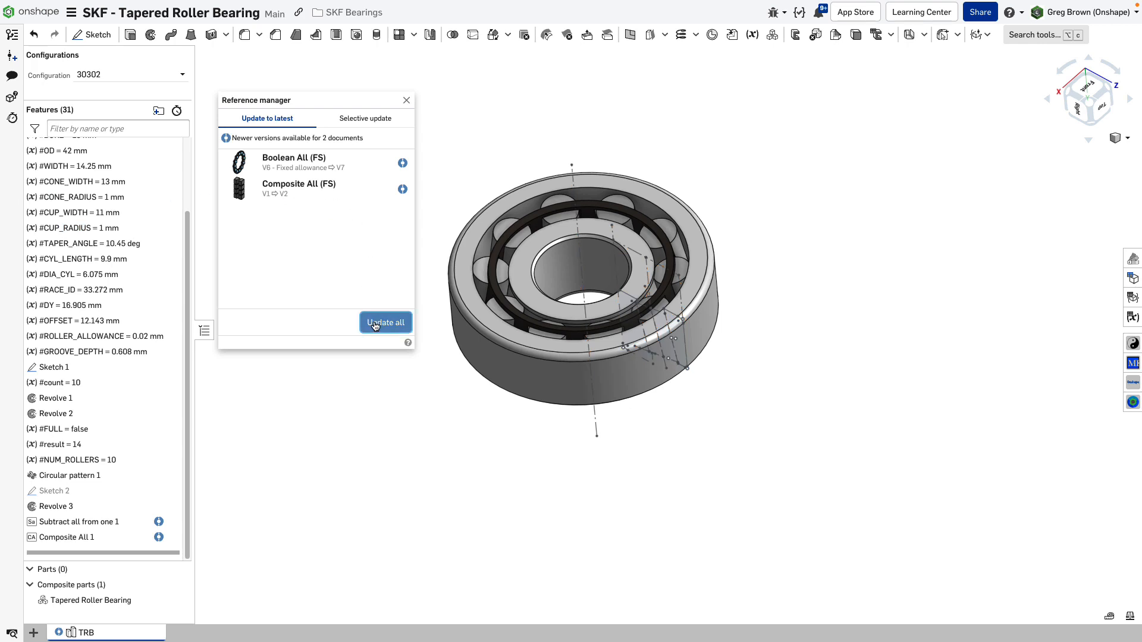
{"action": "left_click", "coordinate": [385, 322]}
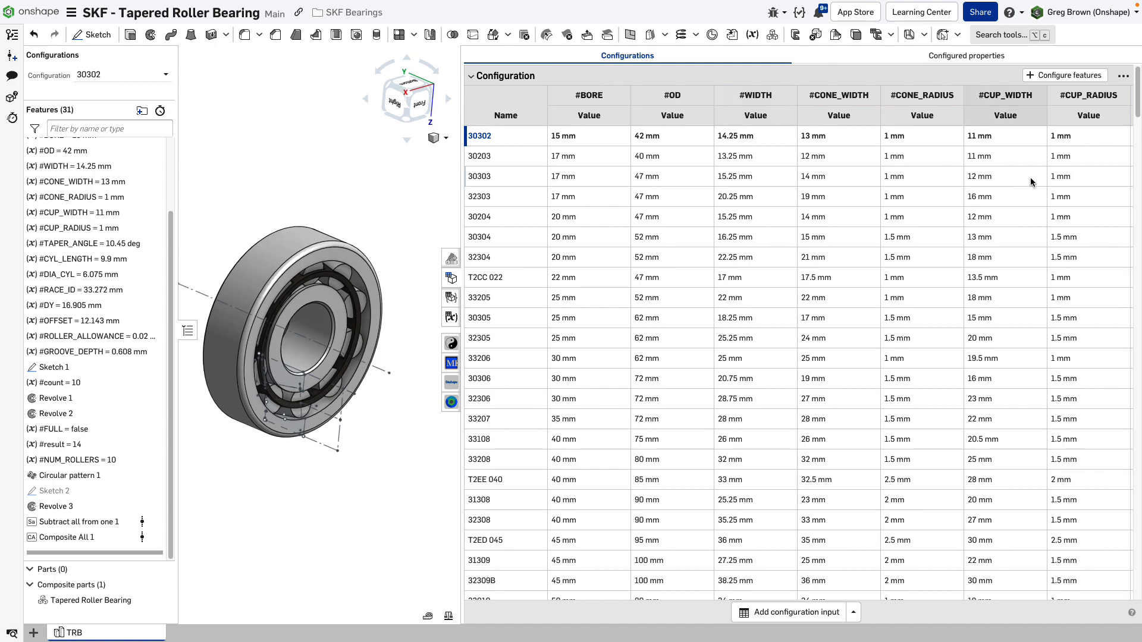
Scroll through the configuration table rows down to sizes like 31330 X
{"action": "scroll", "scroll_direction": "down", "scroll_amount": 3}
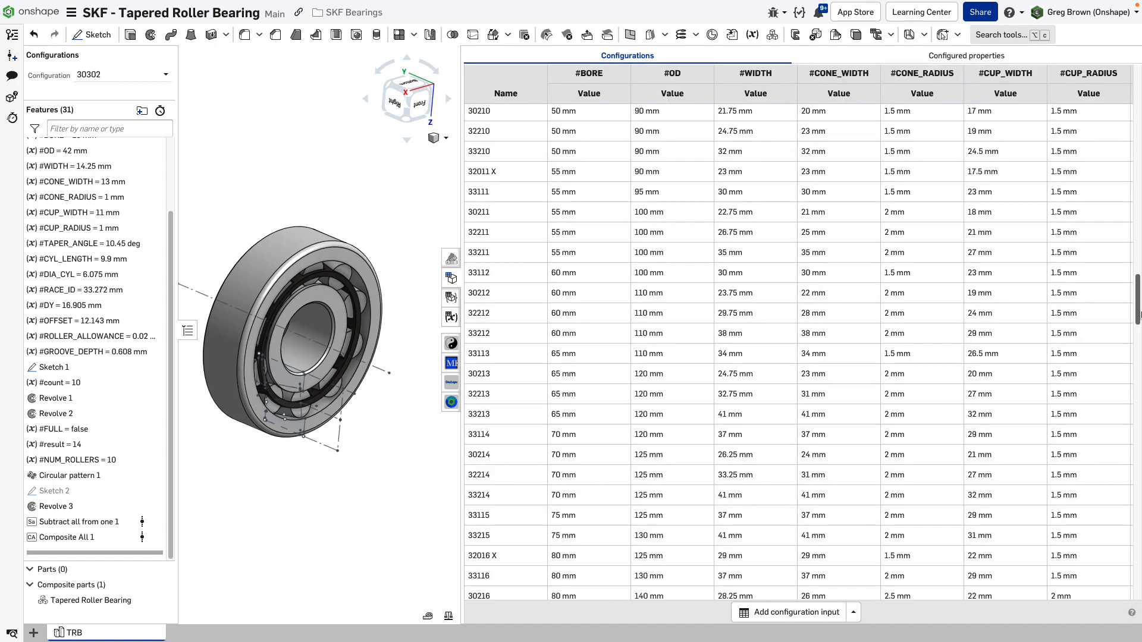
{"action": "scroll", "scroll_direction": "down", "scroll_amount": 3}
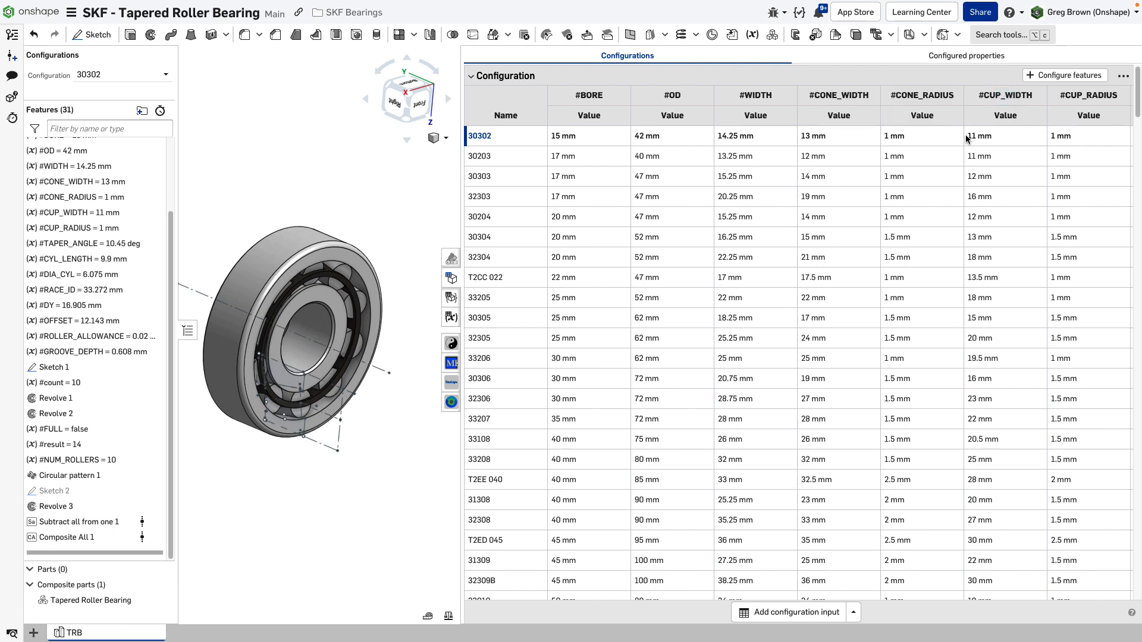
{"action": "mouse_move", "coordinate": [543, 167]}
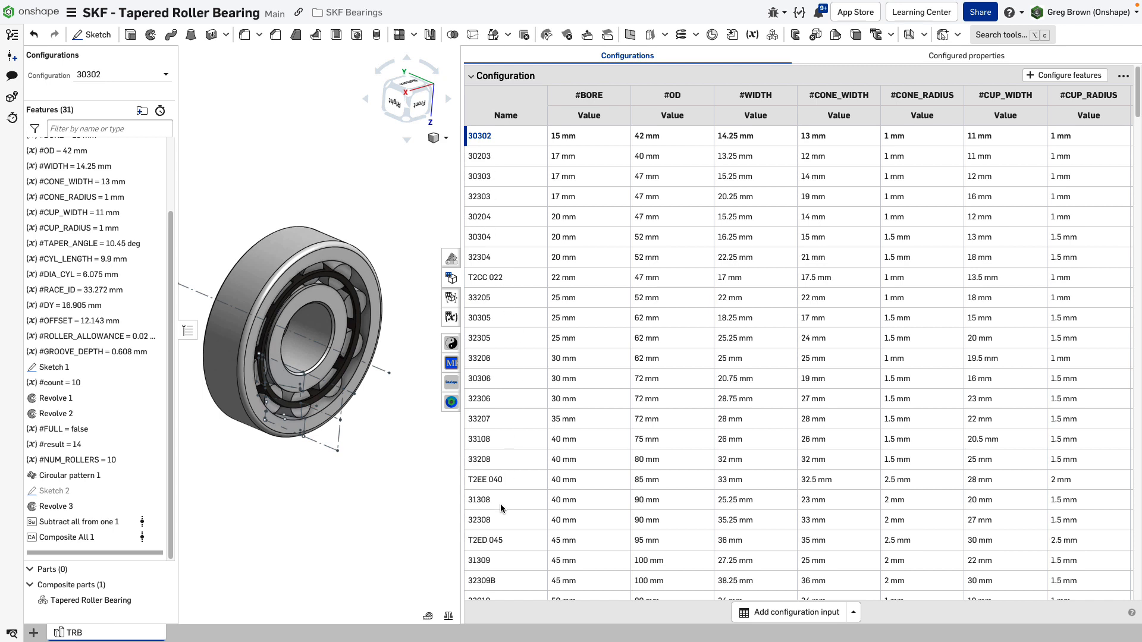
{"action": "mouse_move", "coordinate": [525, 162]}
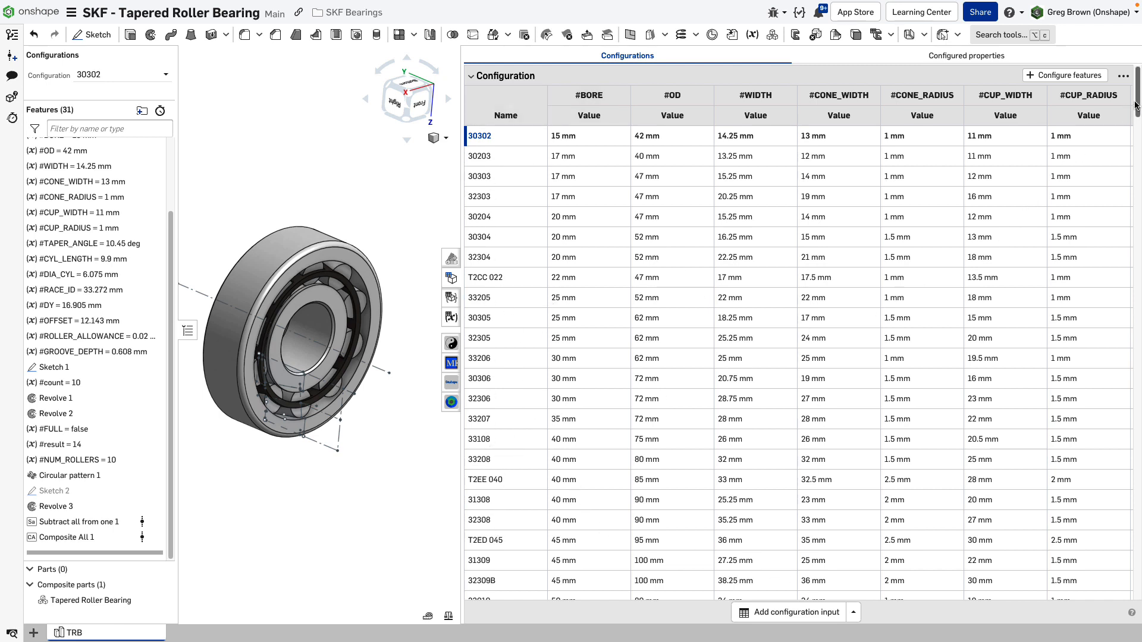
{"action": "mouse_move", "coordinate": [764, 99]}
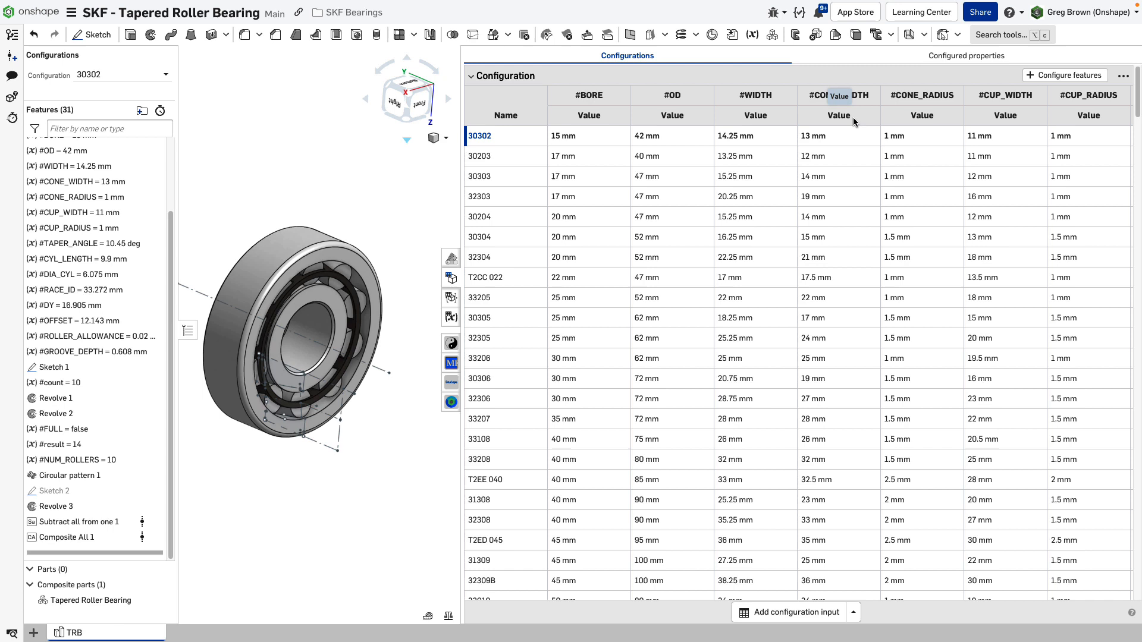
{"action": "mouse_move", "coordinate": [854, 121]}
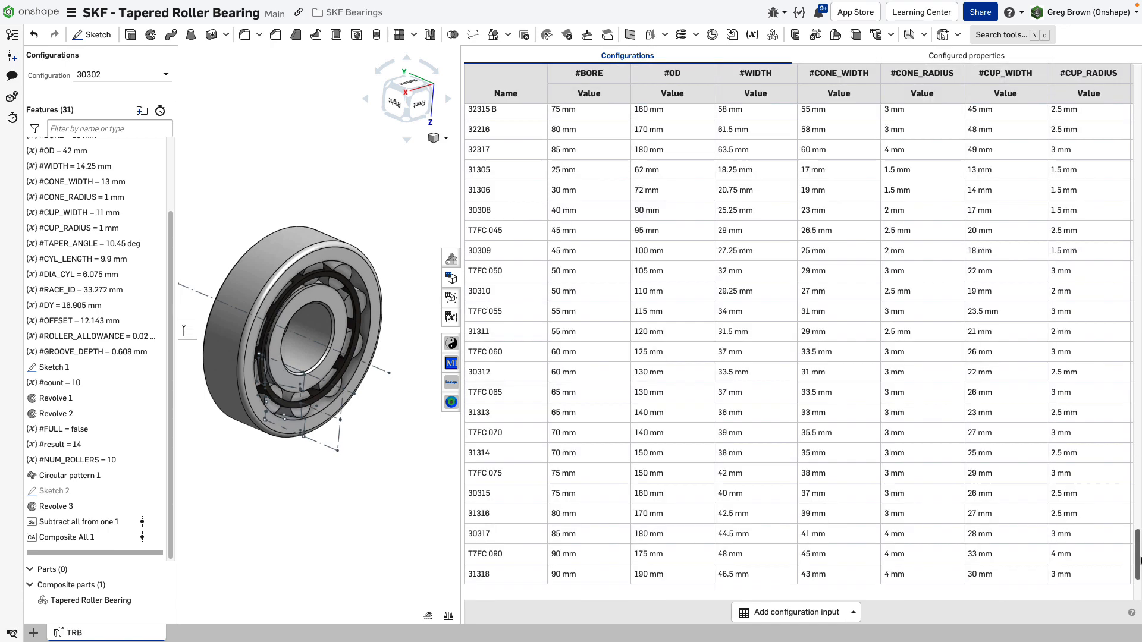
{"action": "scroll", "scroll_direction": "down", "scroll_amount": 3}
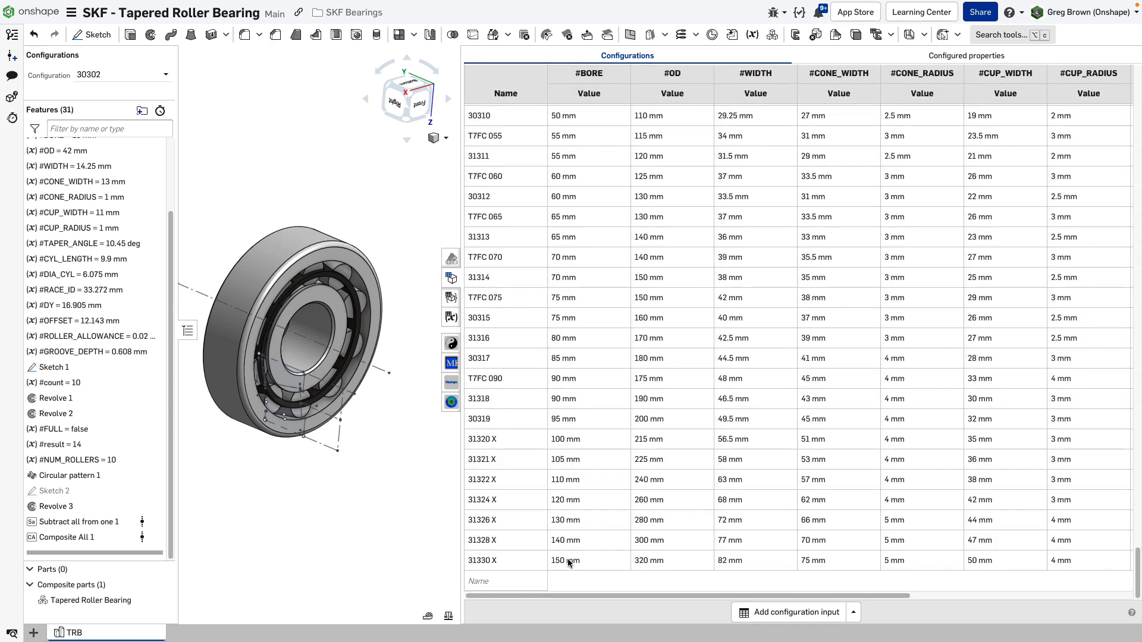
{"action": "scroll", "scroll_direction": "down", "scroll_amount": 3}
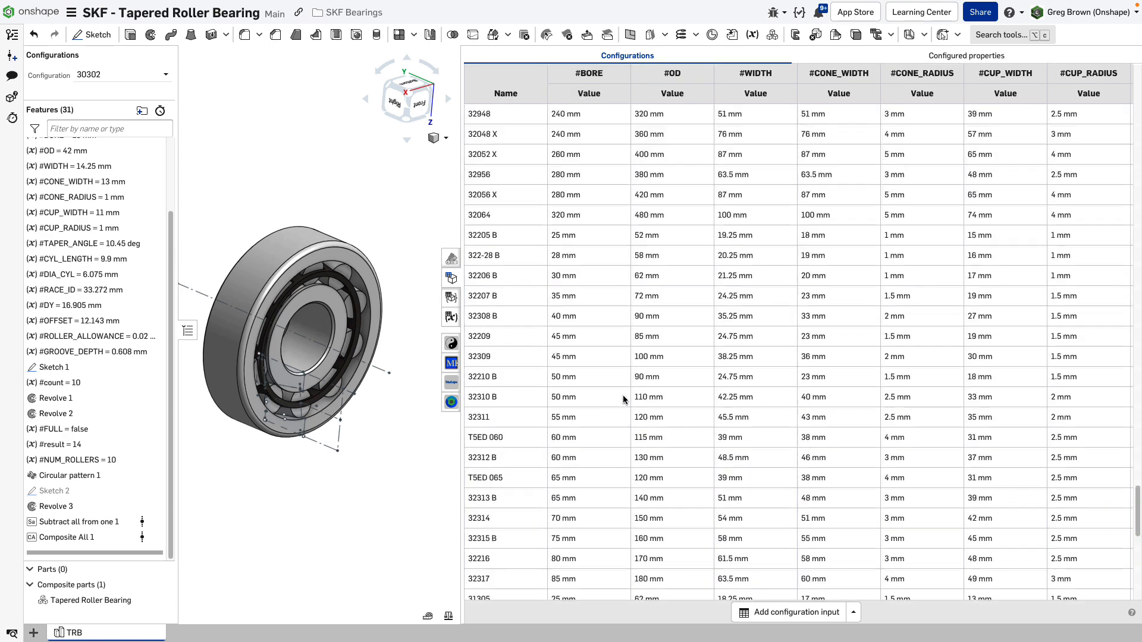
{"action": "scroll", "scroll_direction": "down", "scroll_amount": 3}
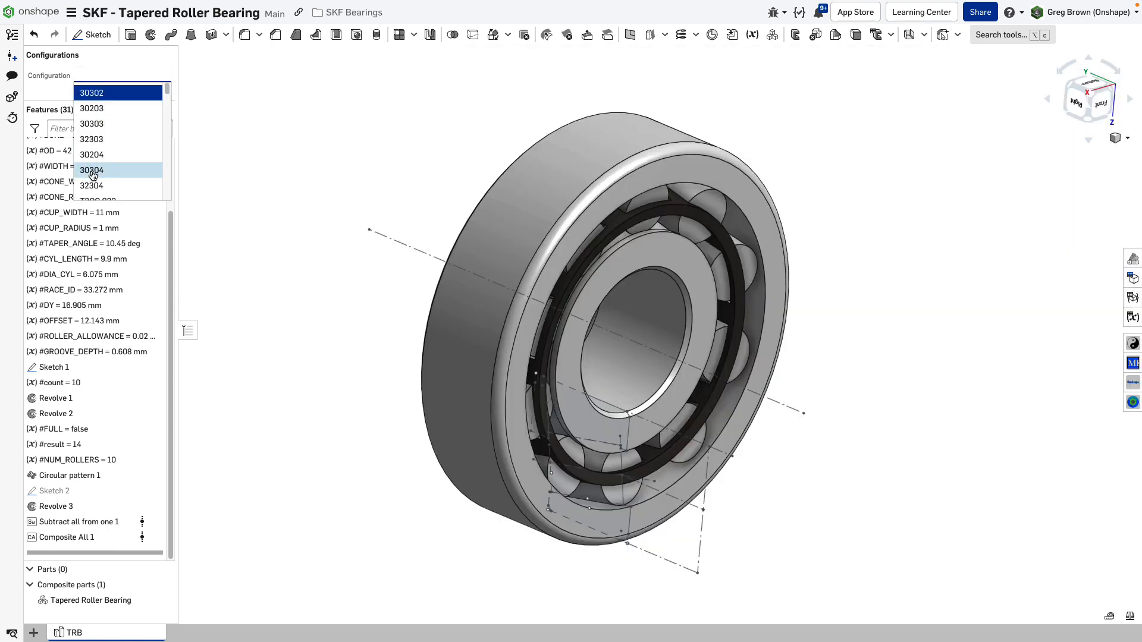
Switch to configuration 32310 (OD 110 mm, 14 rollers) and orbit to a side view
{"action": "left_click", "coordinate": [92, 170]}
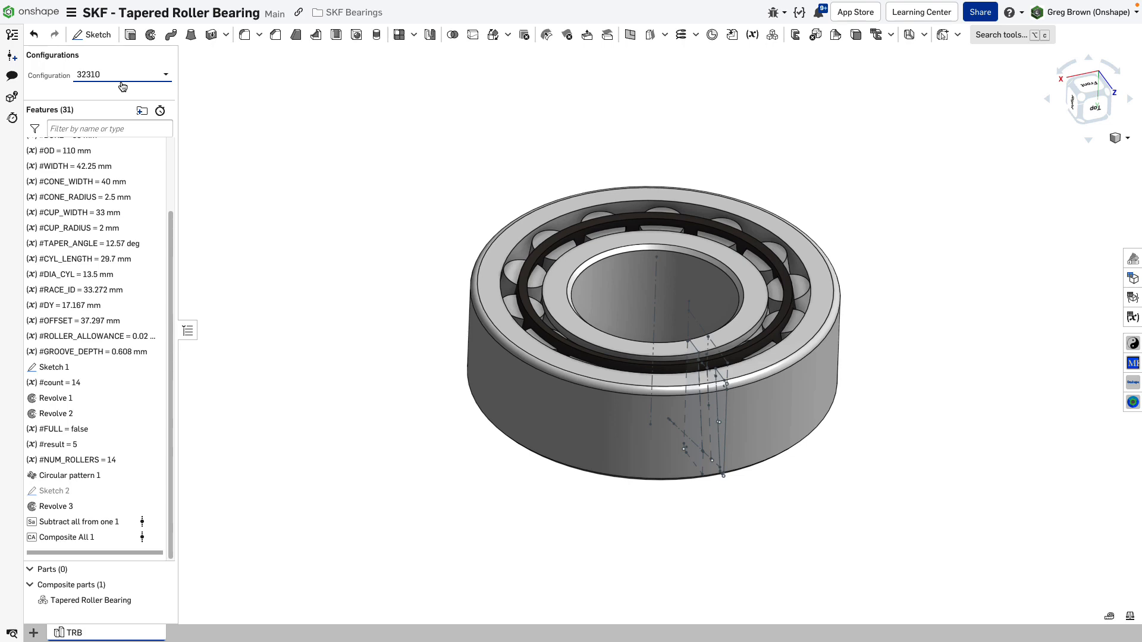
{"action": "mouse_move", "coordinate": [315, 112]}
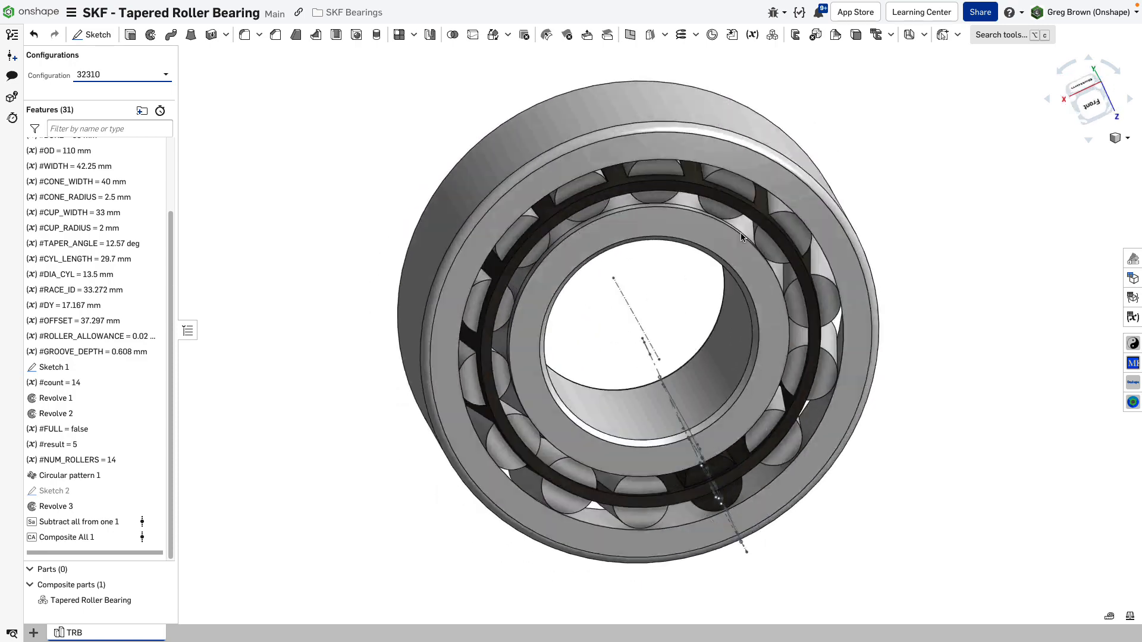
{"action": "left_click_drag", "start_coordinate": [743, 237], "coordinate": [725, 119]}
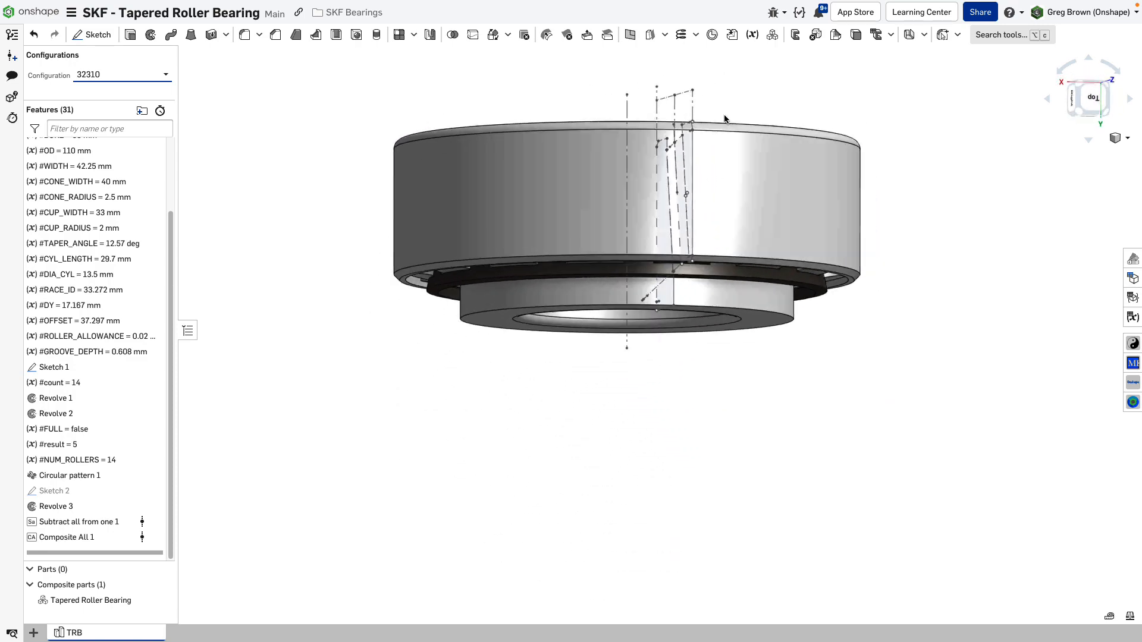